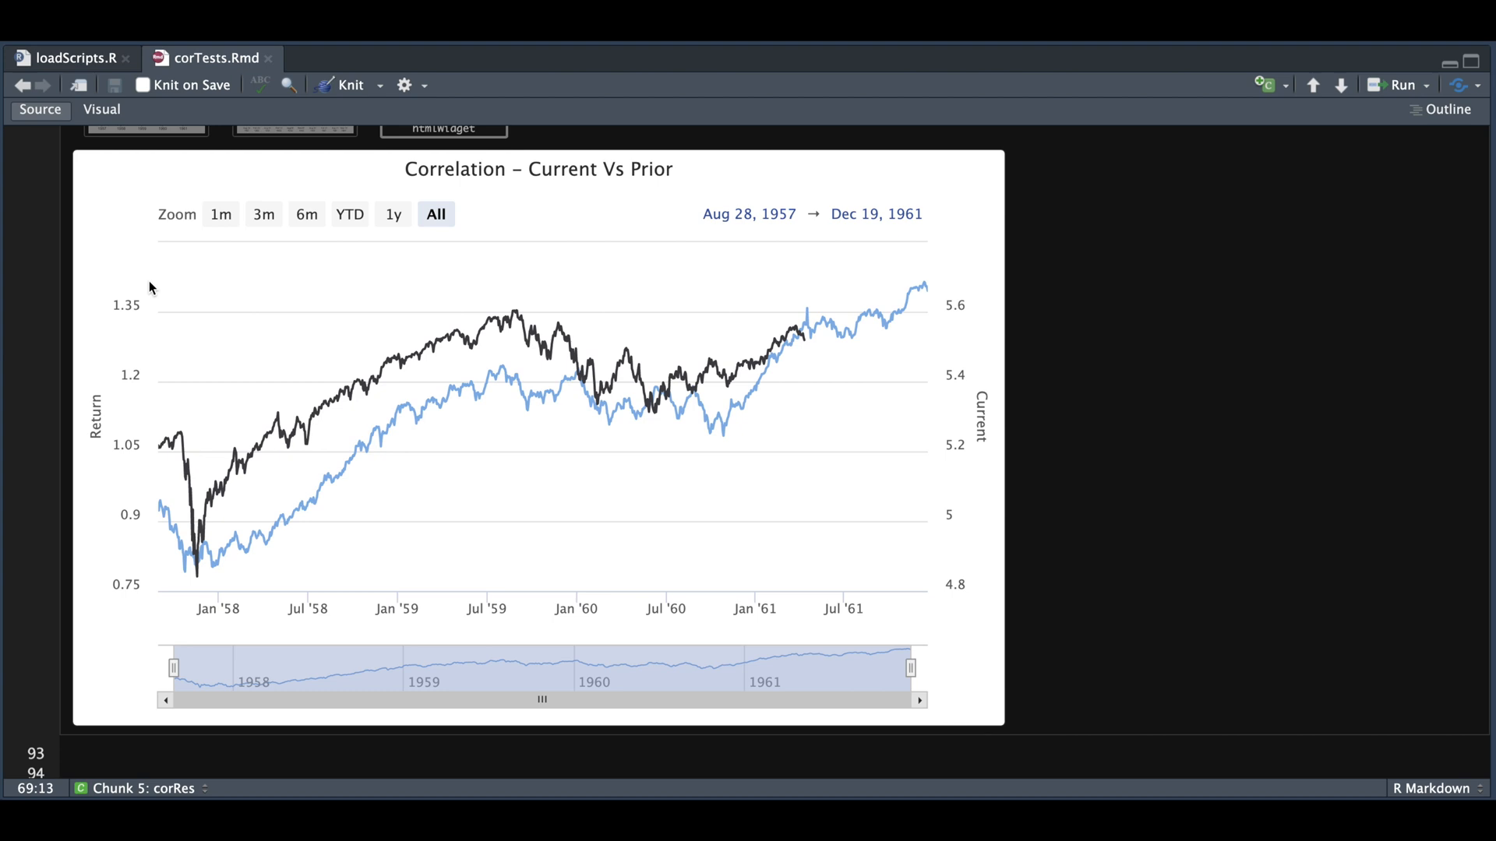
mouse_move(118, 513)
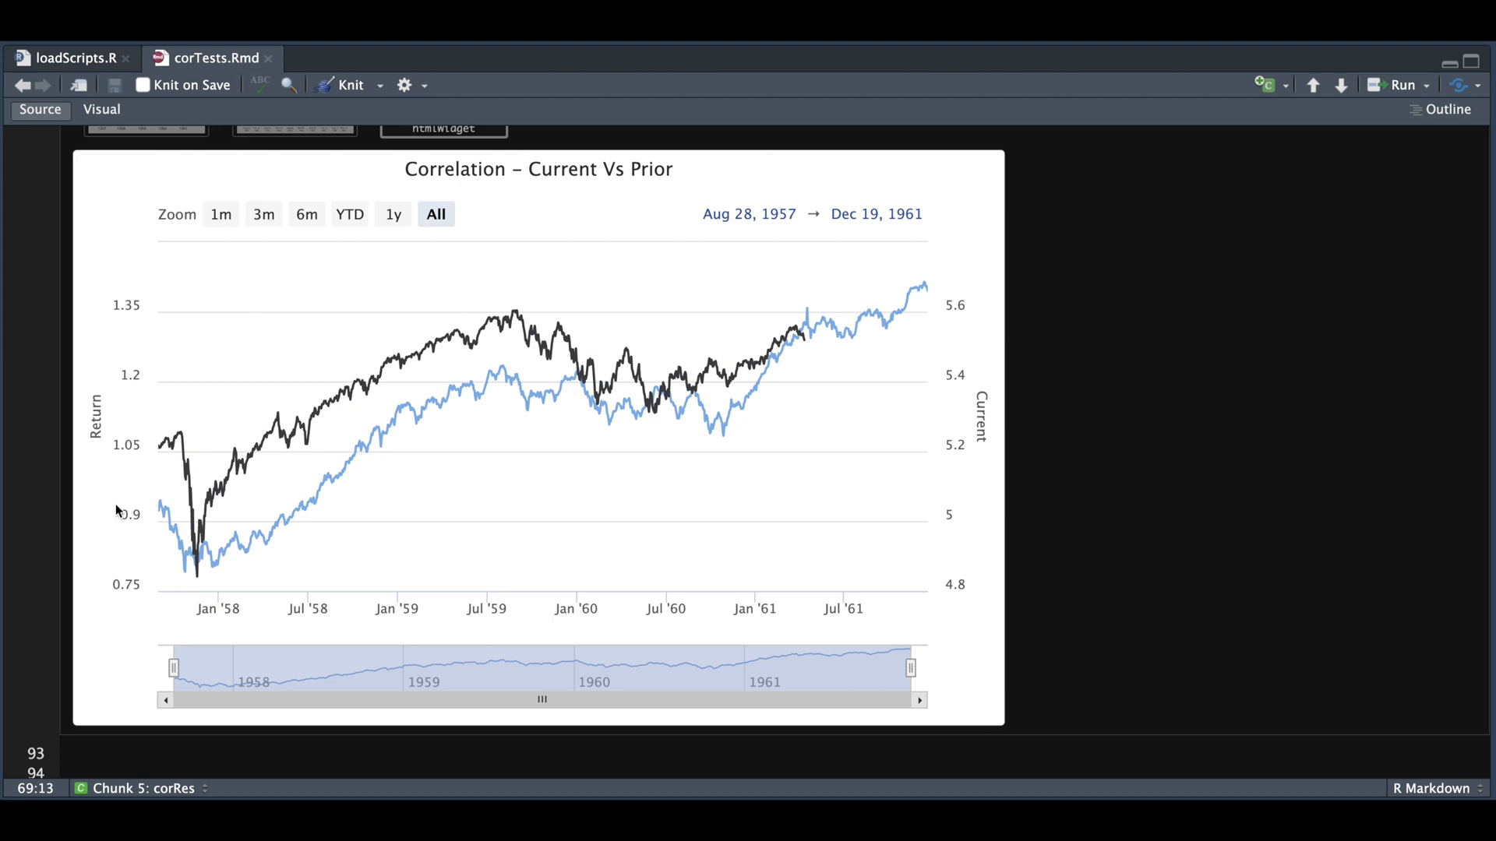
mouse_move(142, 489)
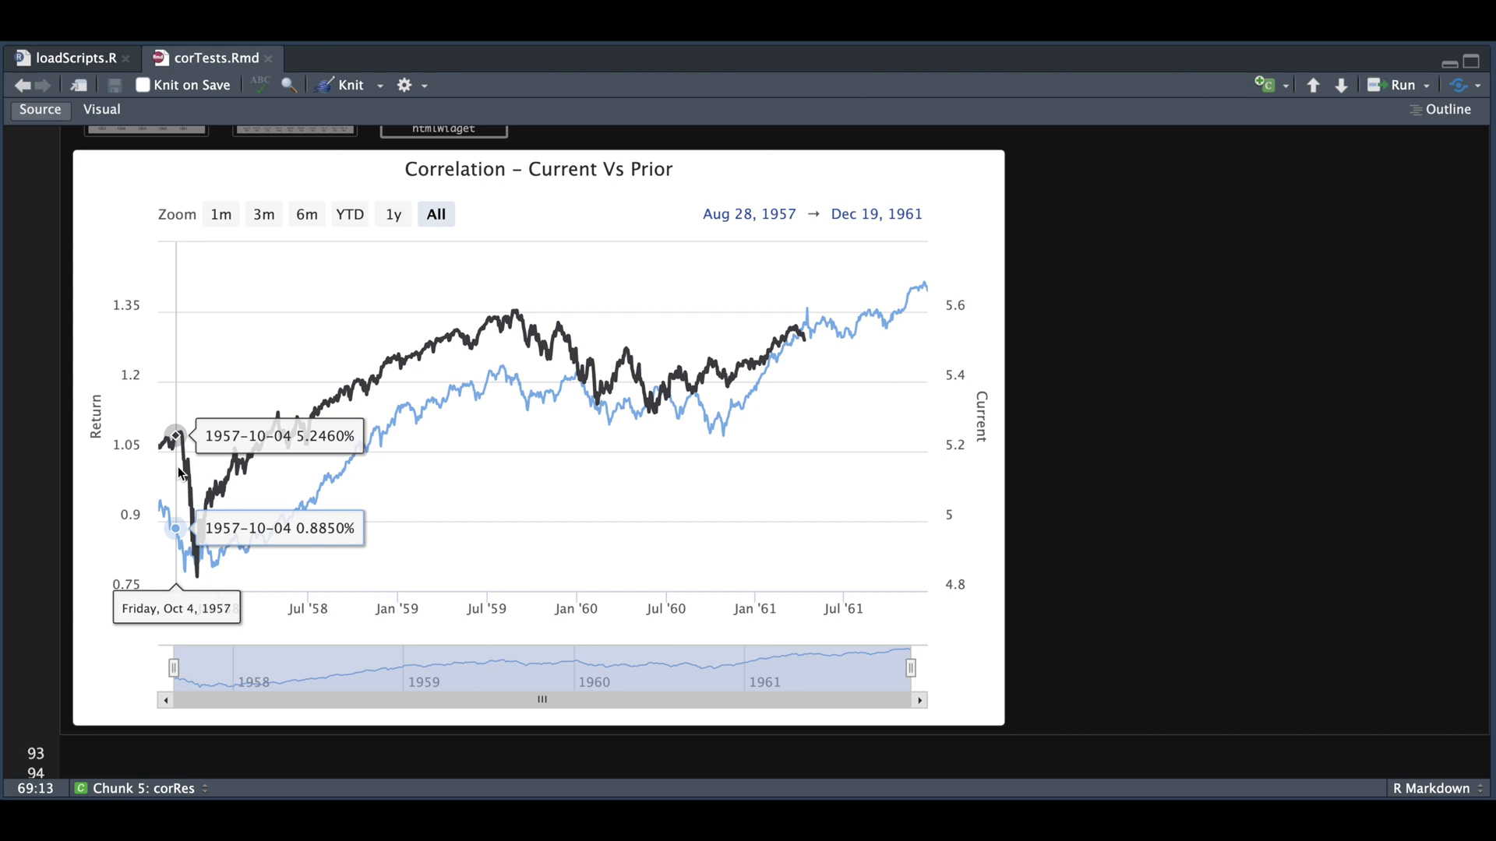
mouse_move(560, 385)
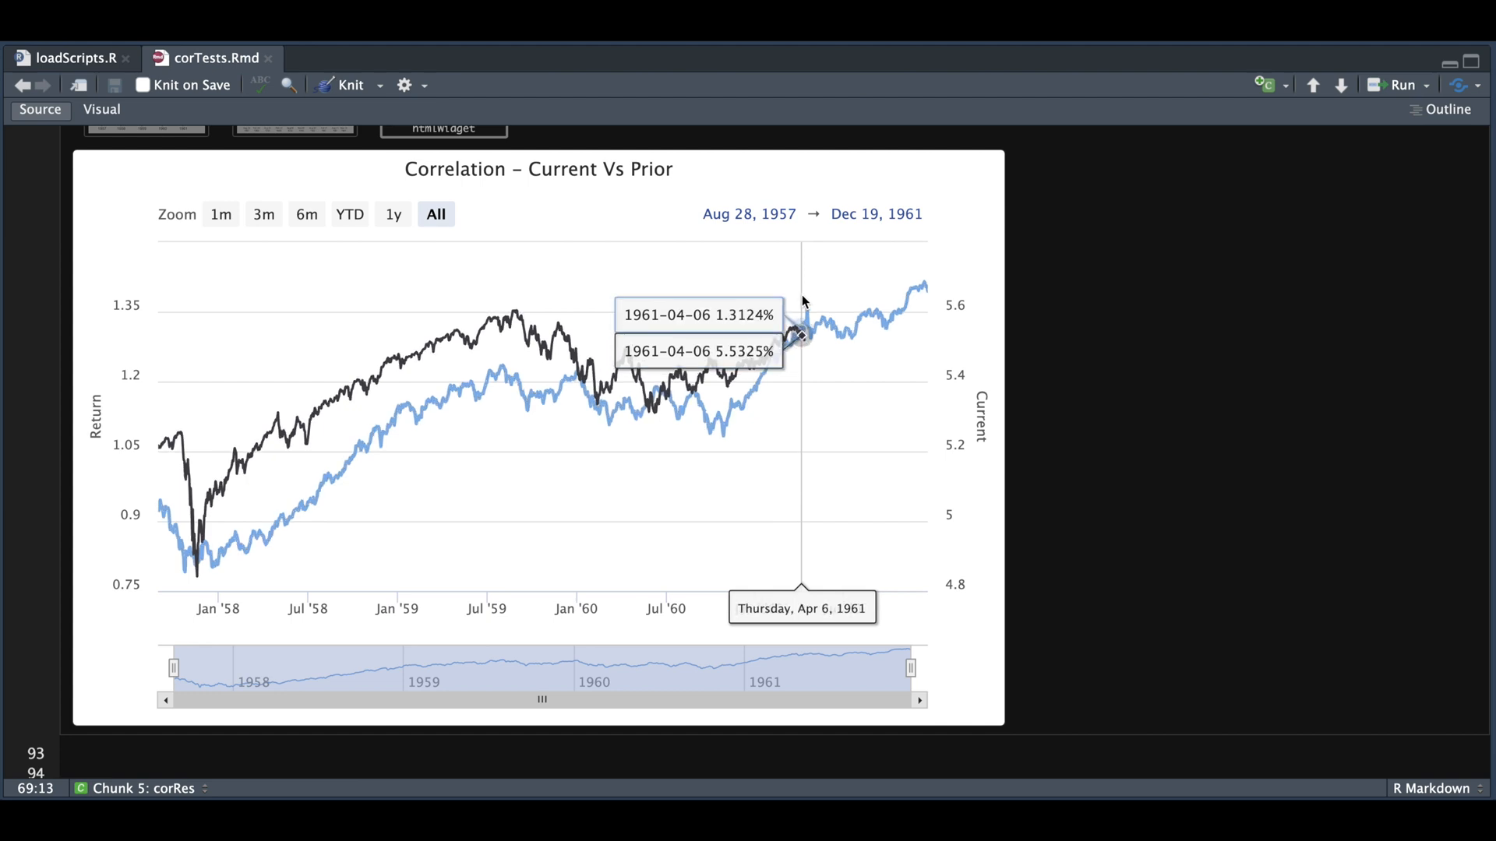
mouse_move(921, 290)
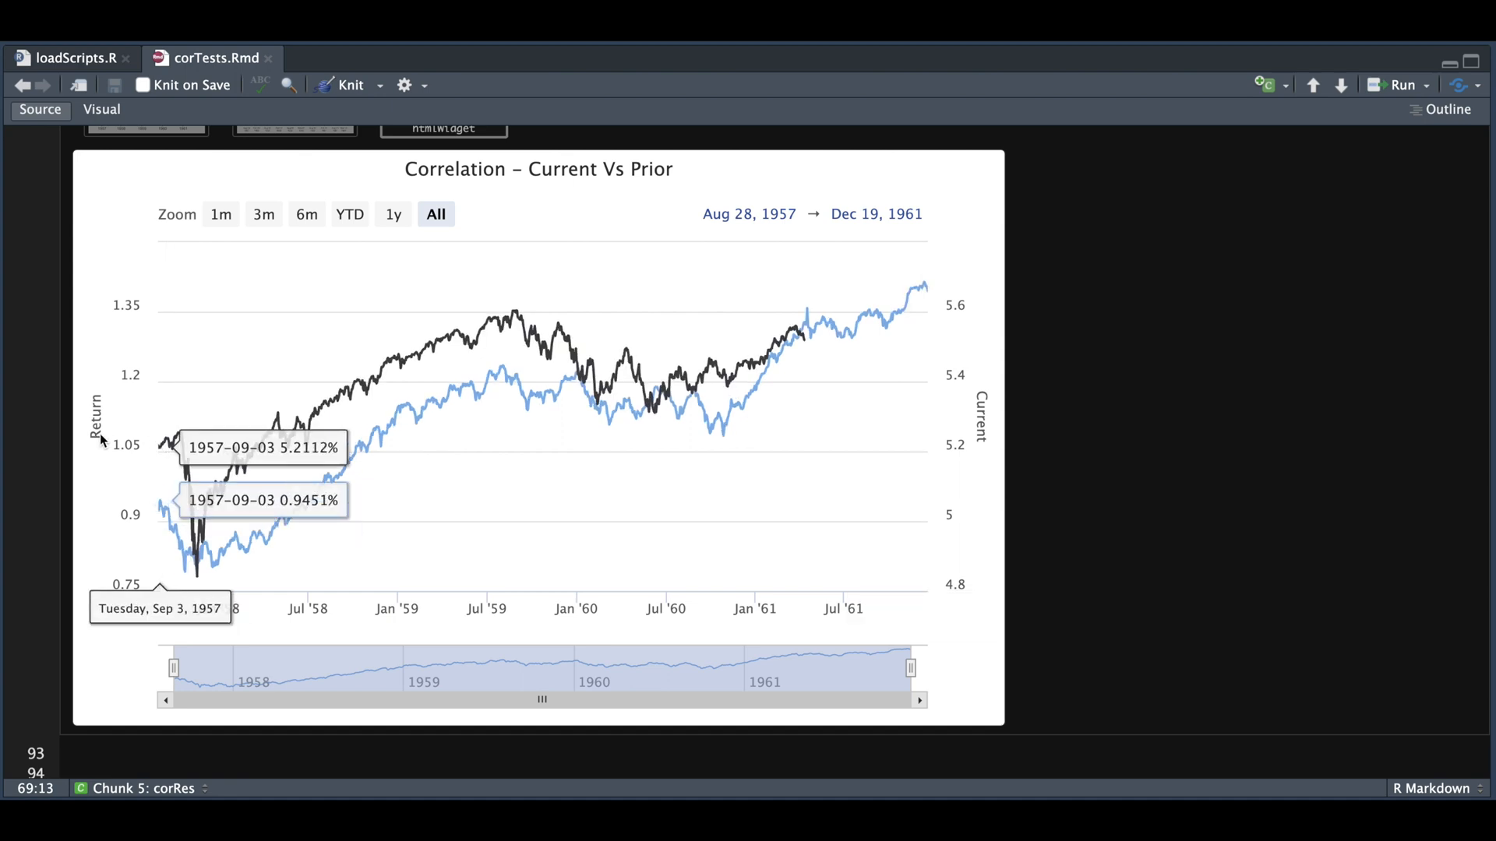
mouse_move(104, 440)
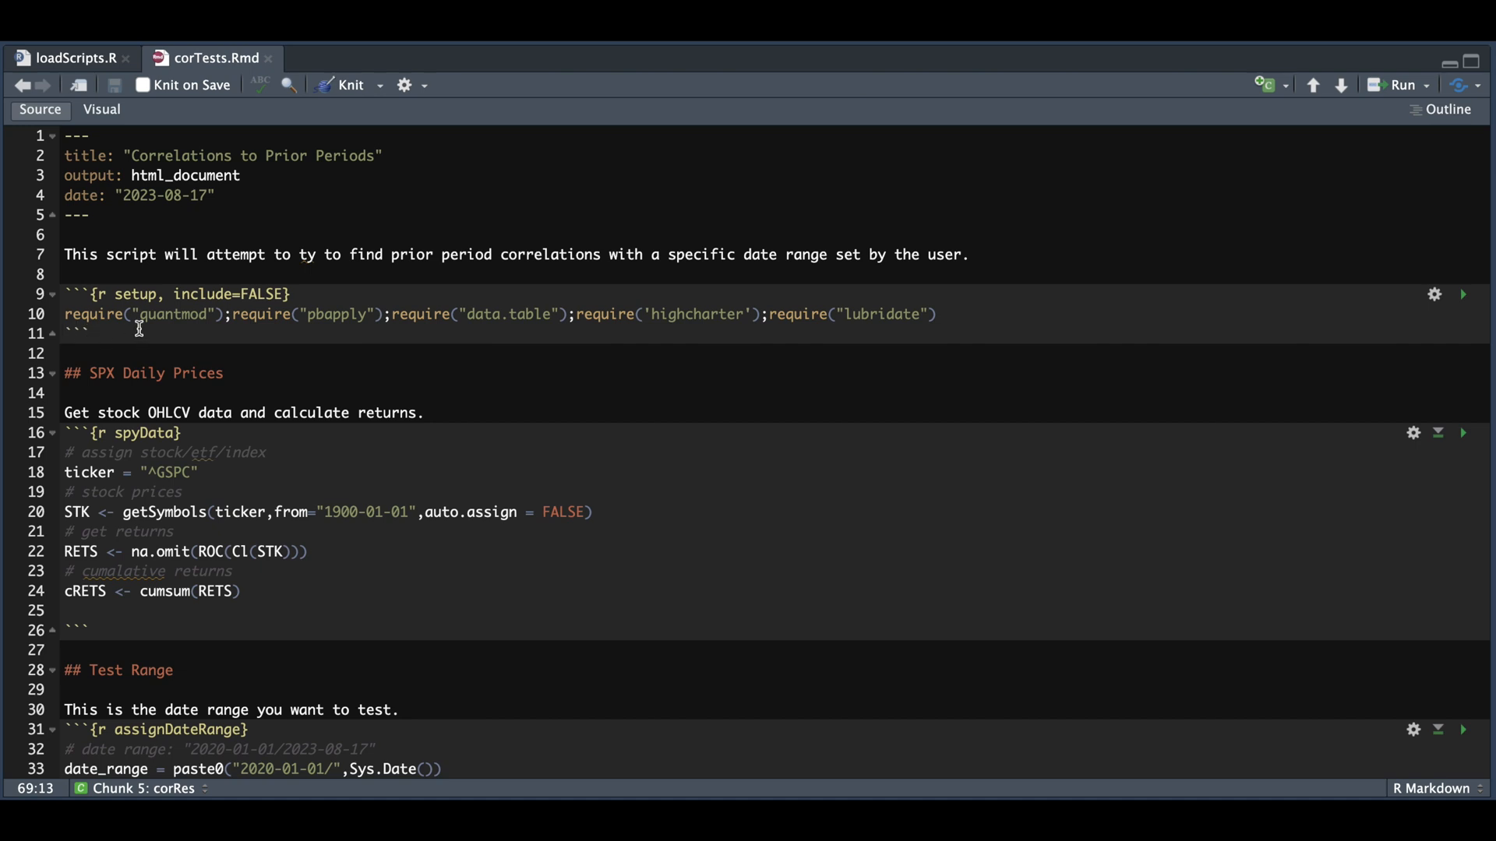
mouse_move(618, 371)
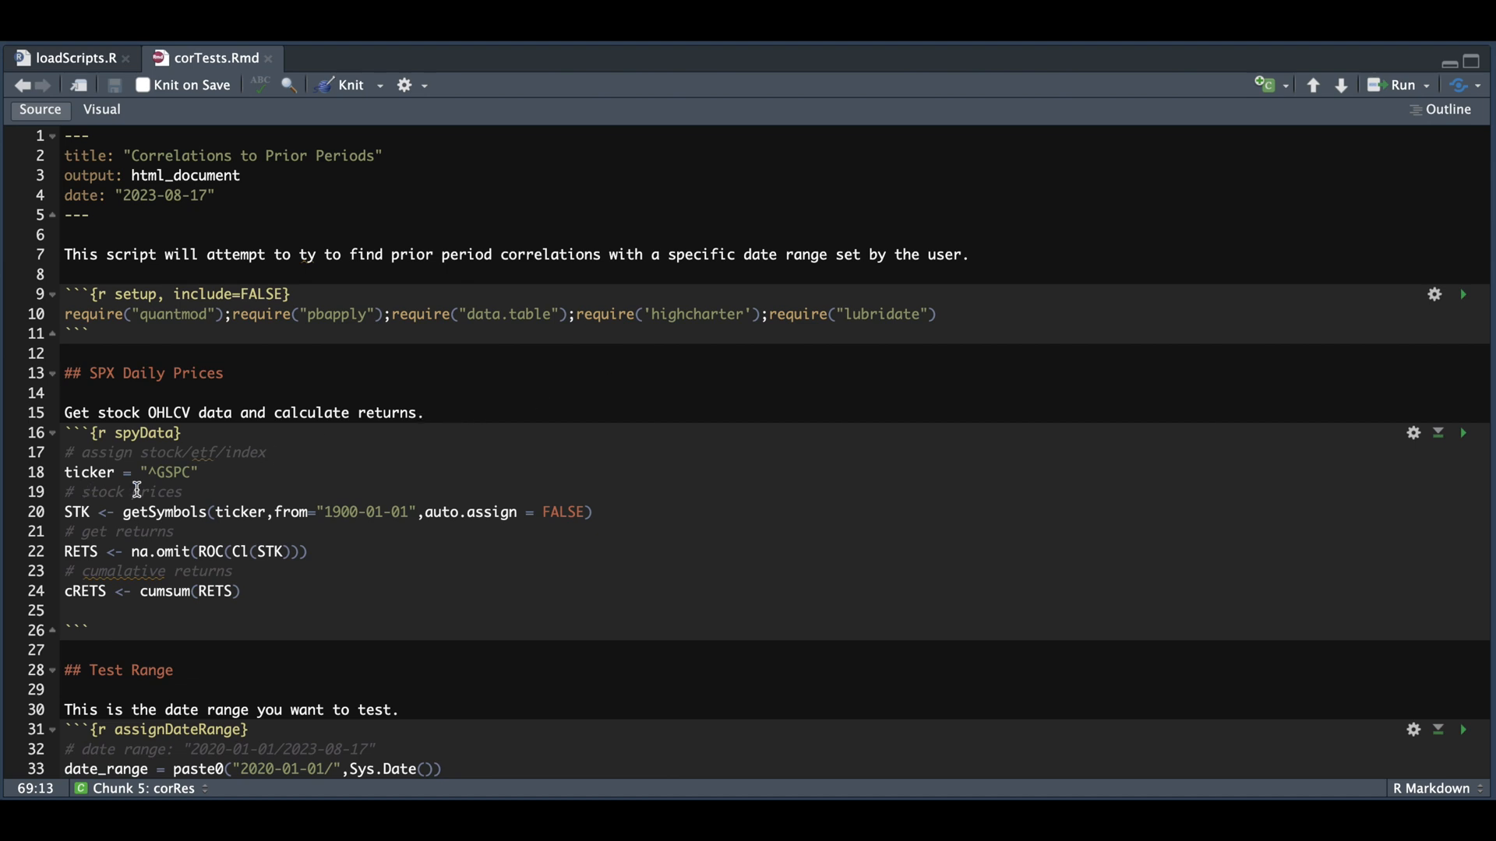
mouse_move(114, 525)
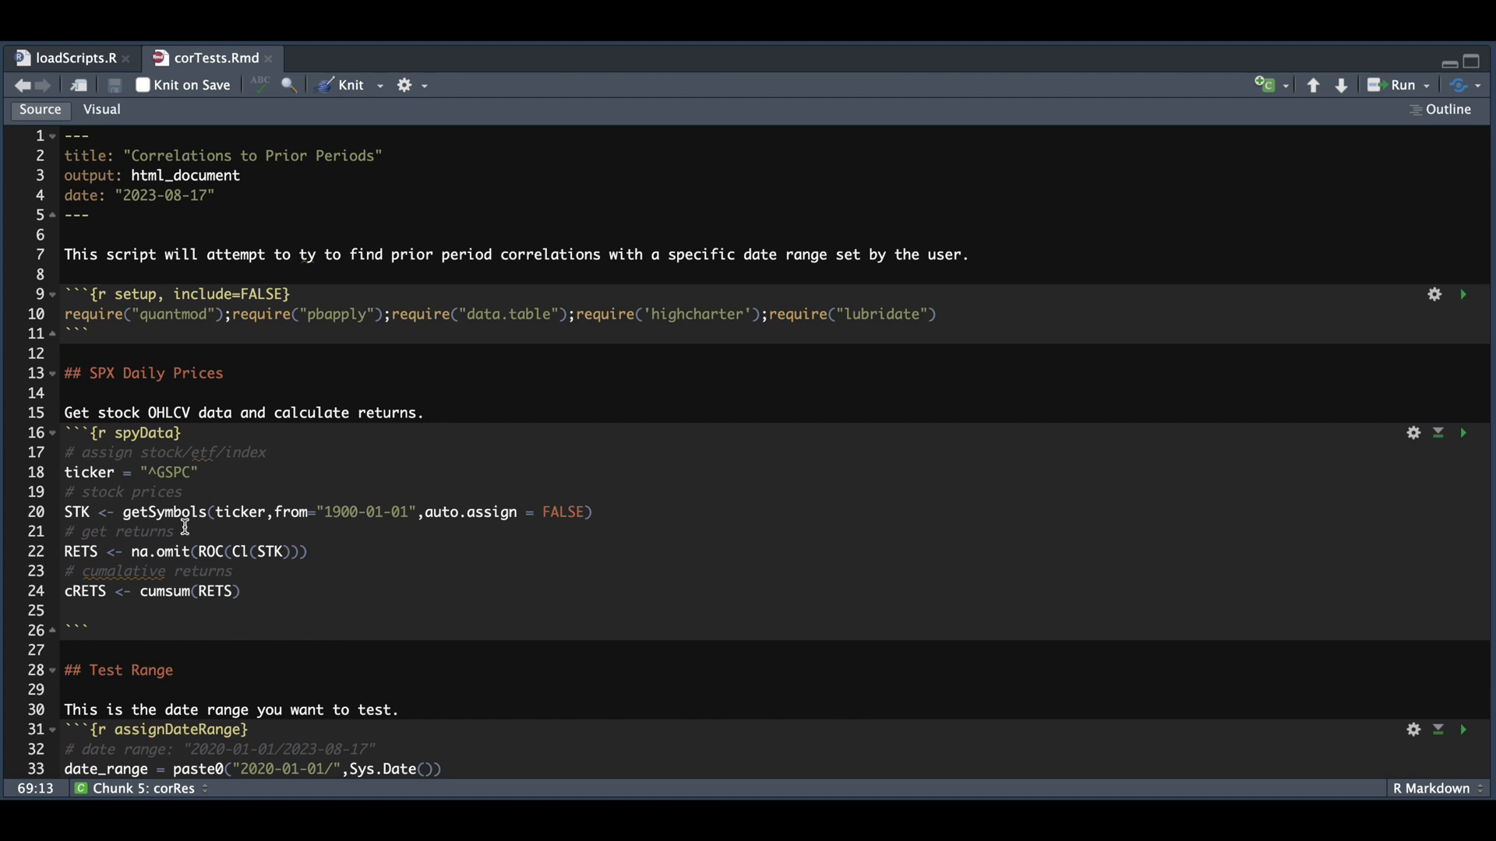
mouse_move(360, 528)
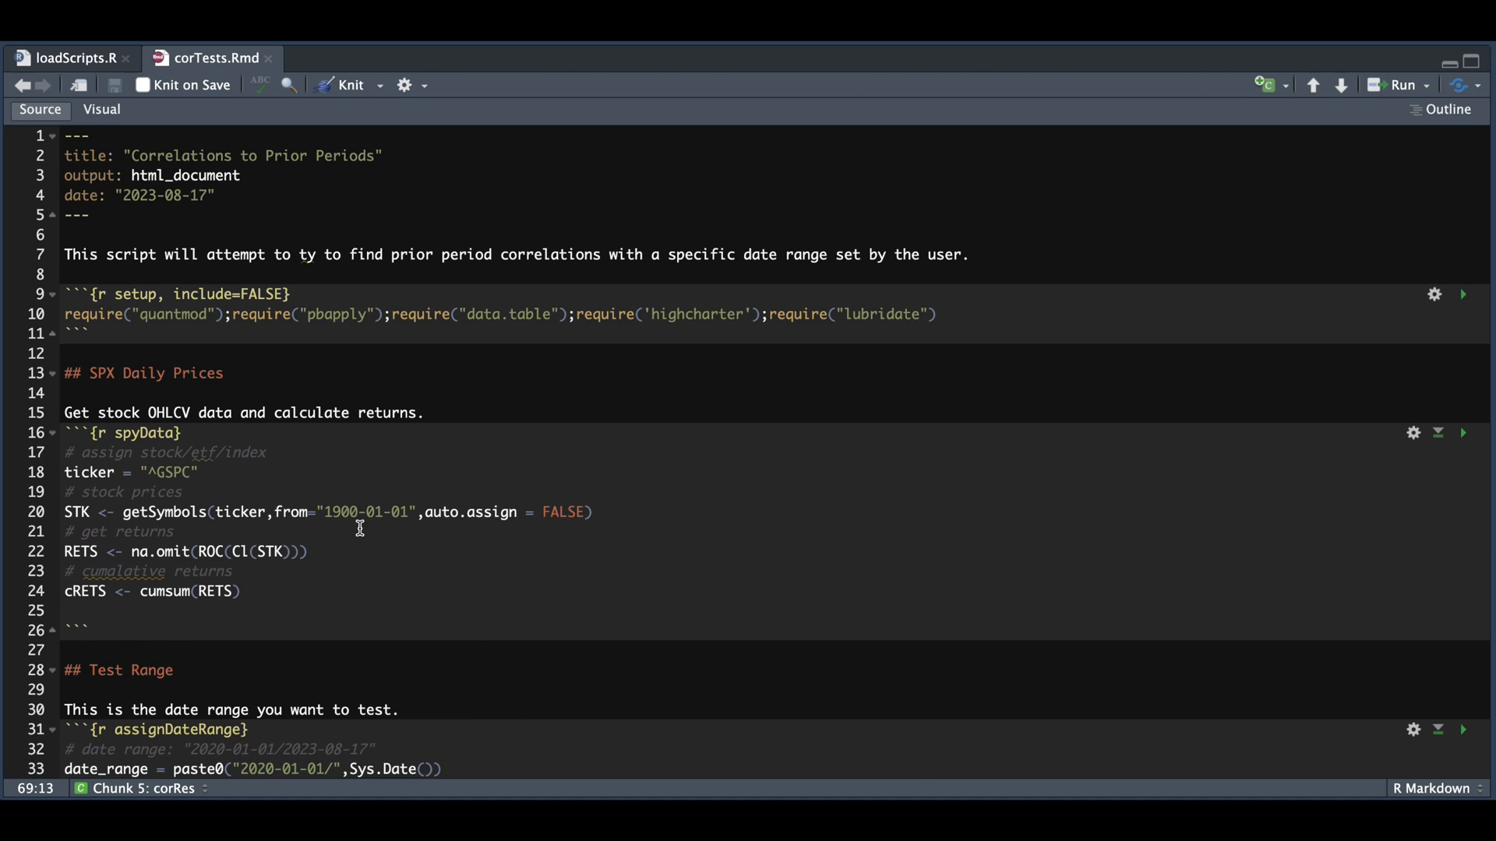
mouse_move(163, 524)
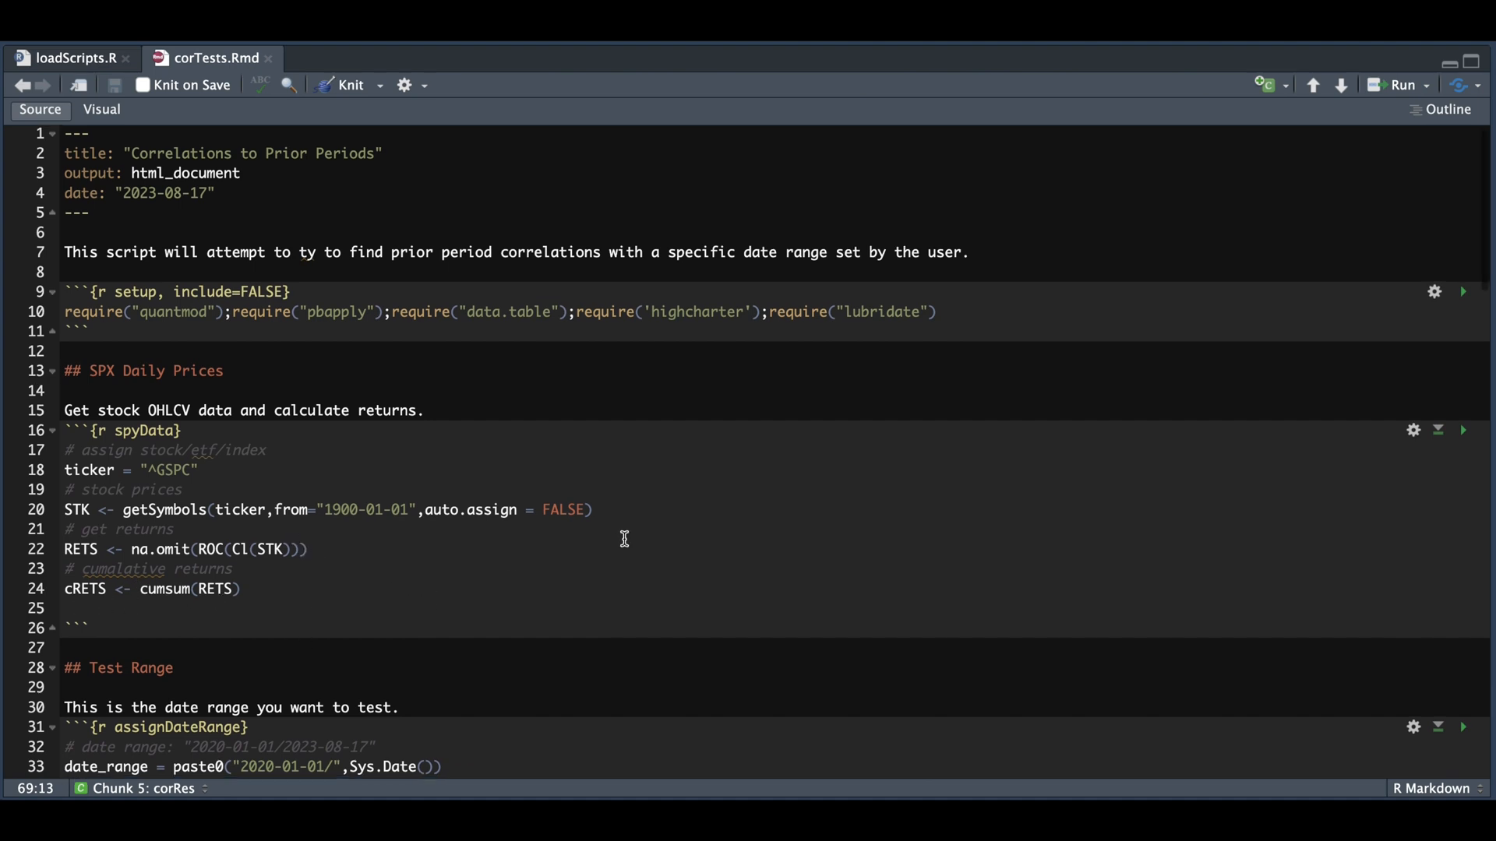
Step: Scroll to the Test Range section defining date_range, test_range and tot_rows
scroll("down", 3)
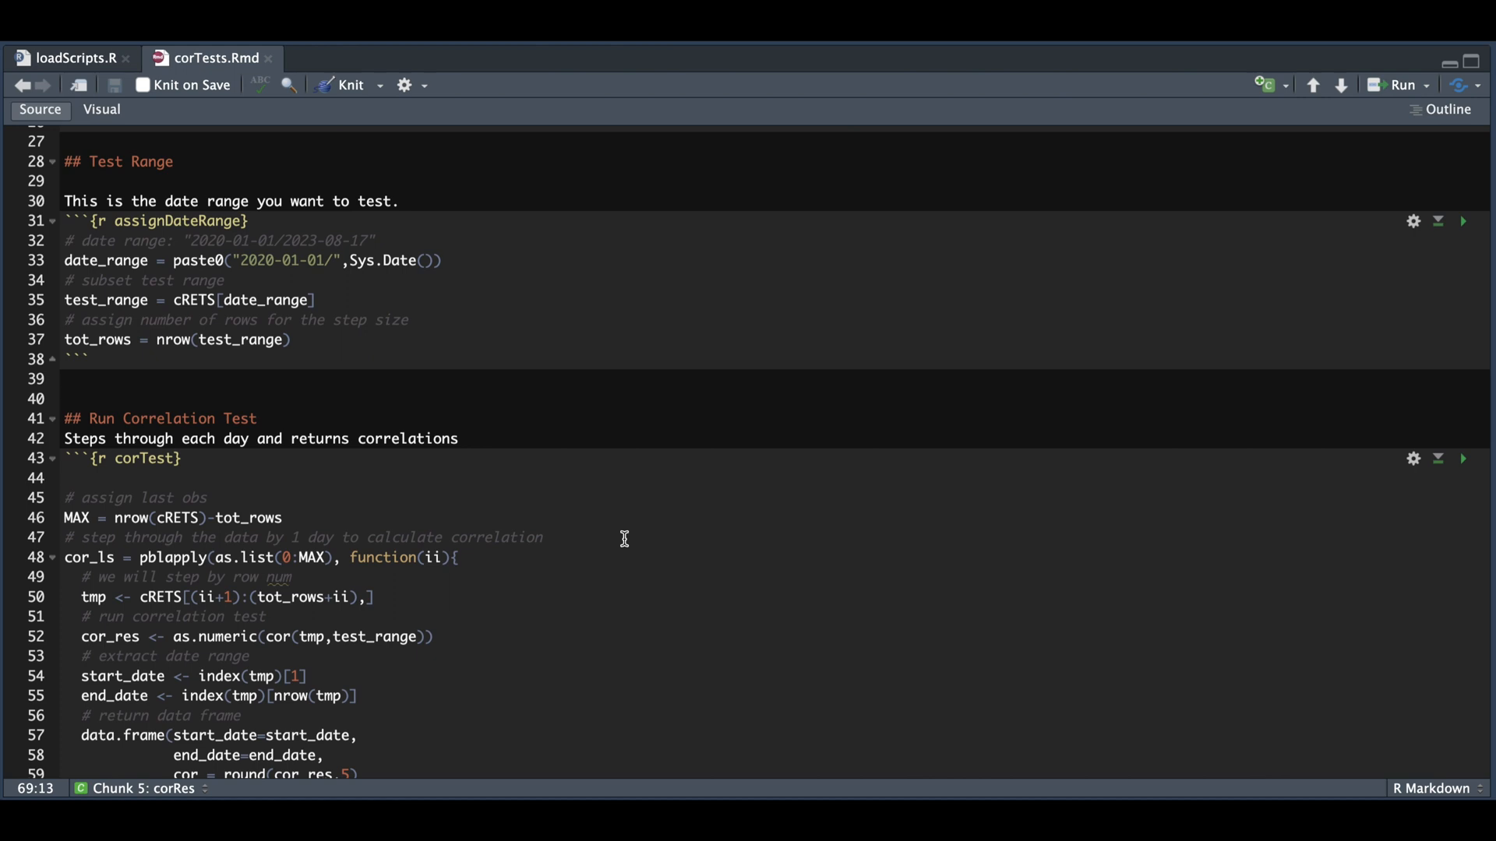
mouse_move(274, 284)
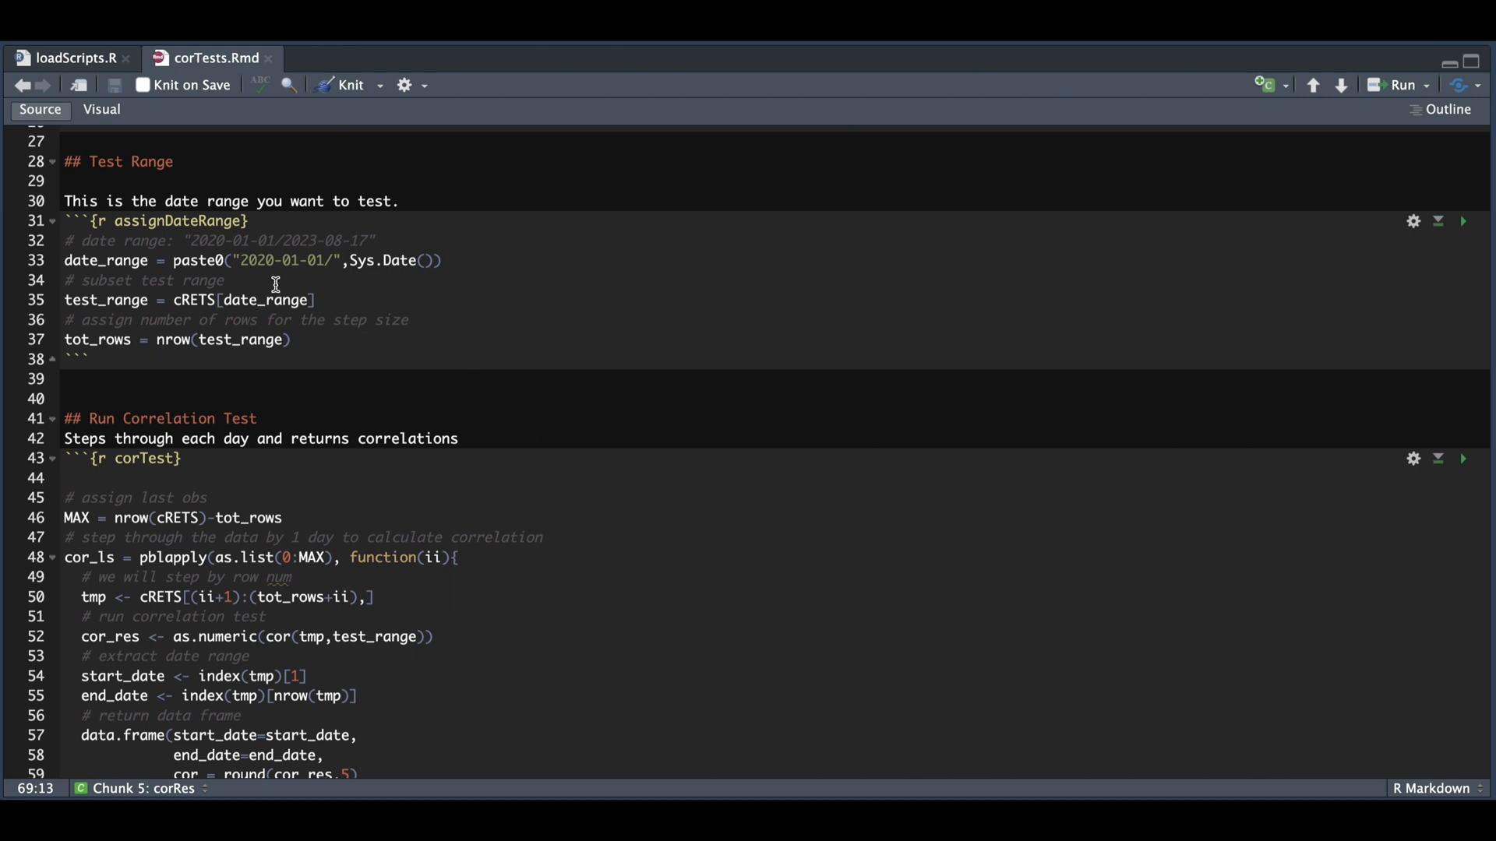
mouse_move(397, 274)
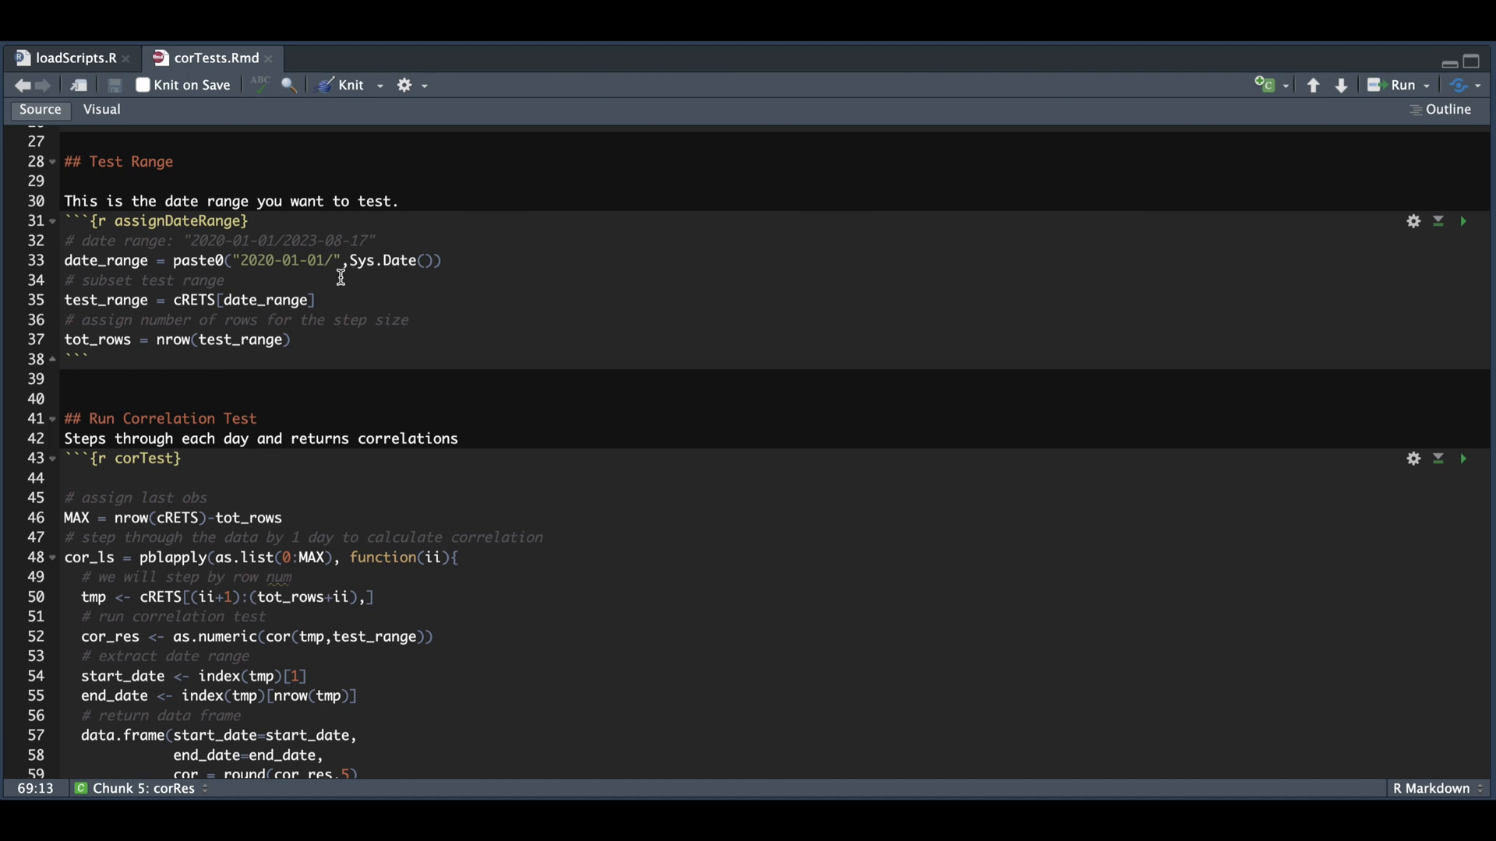
mouse_move(264, 288)
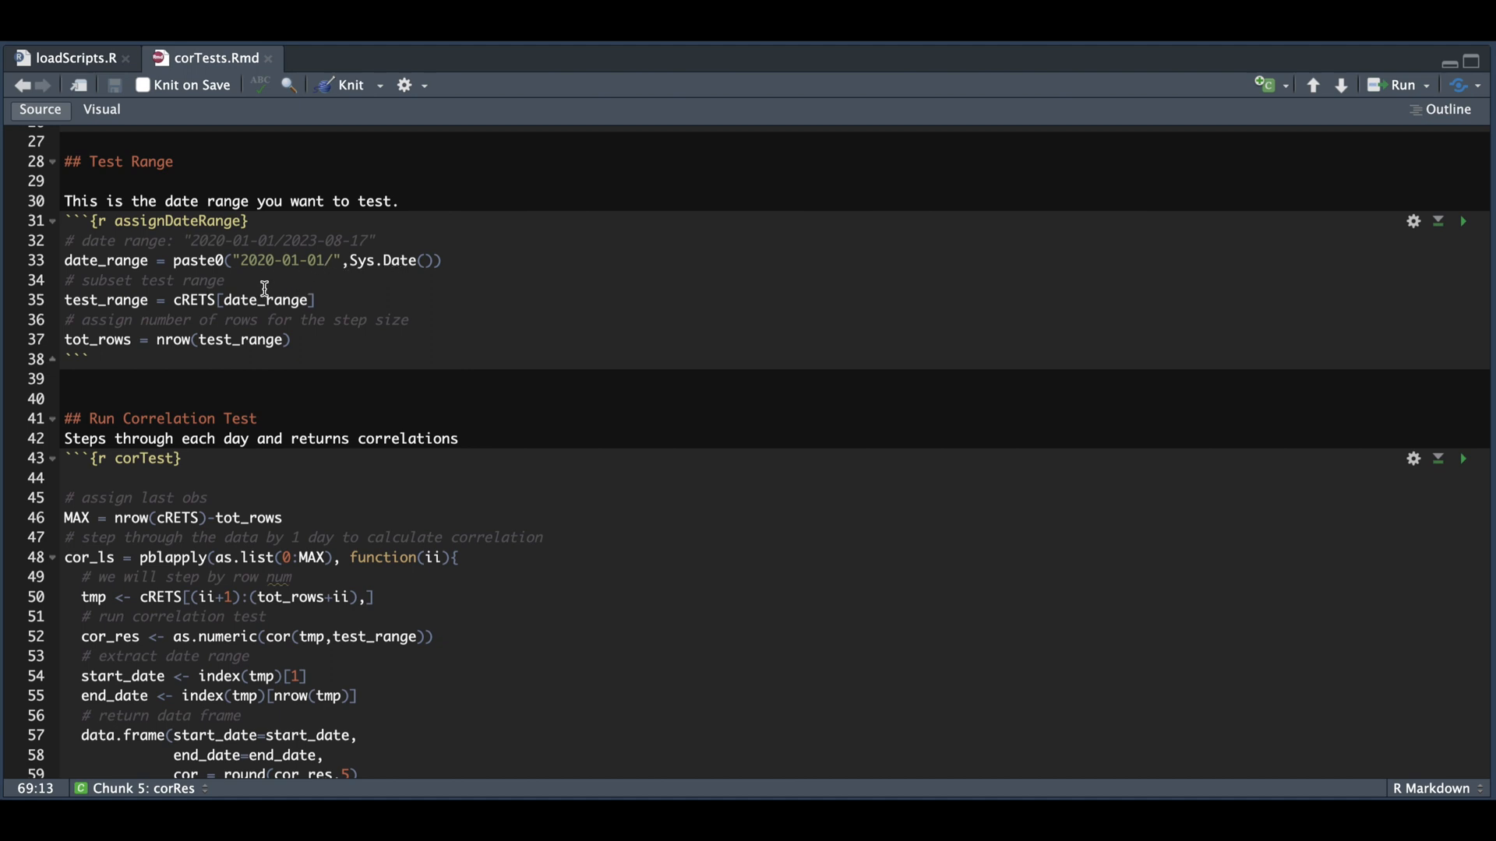
mouse_move(279, 311)
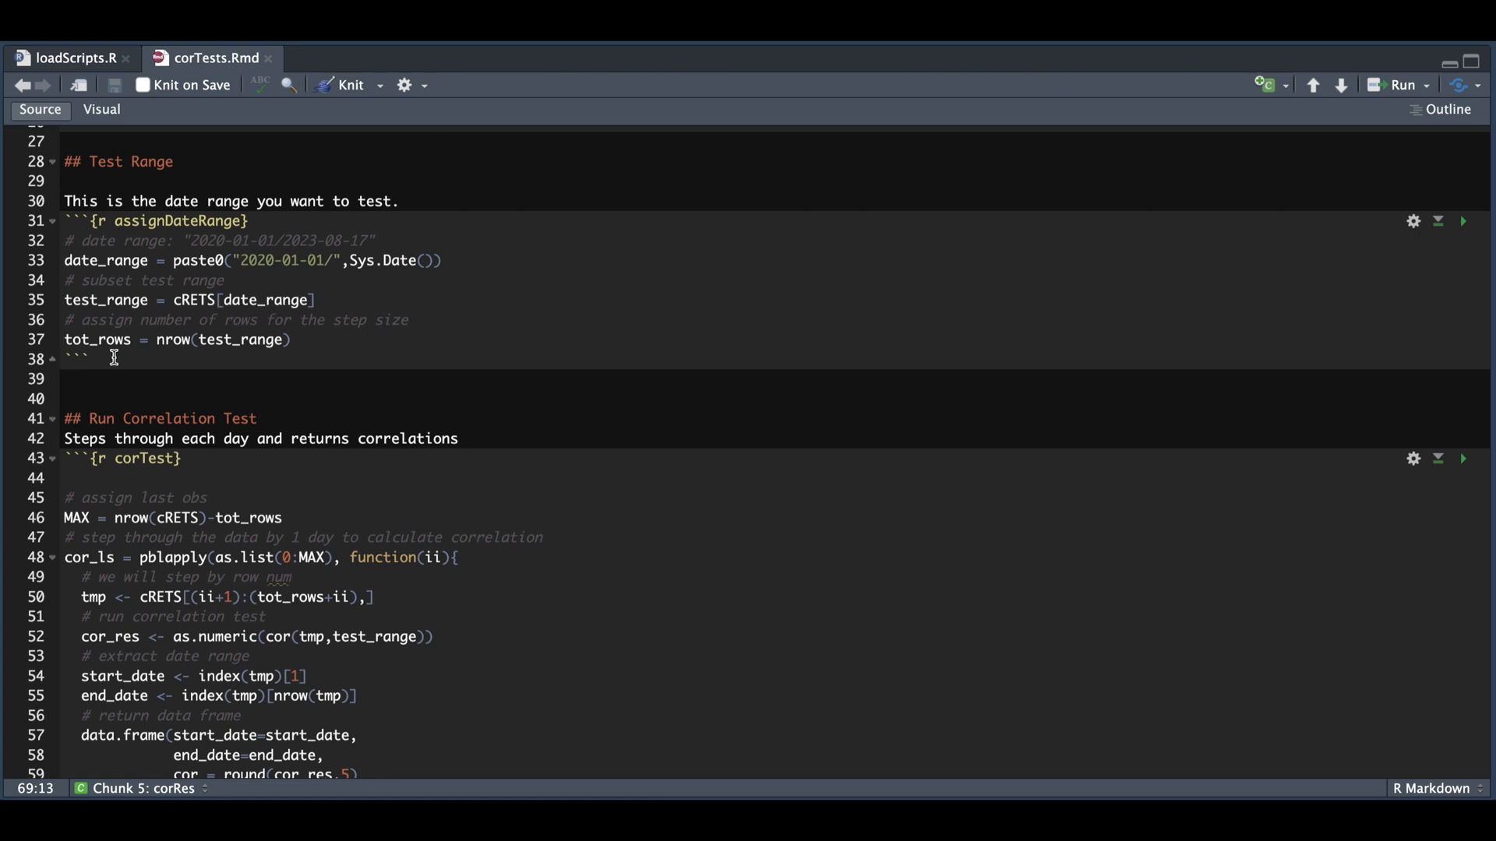
mouse_move(172, 355)
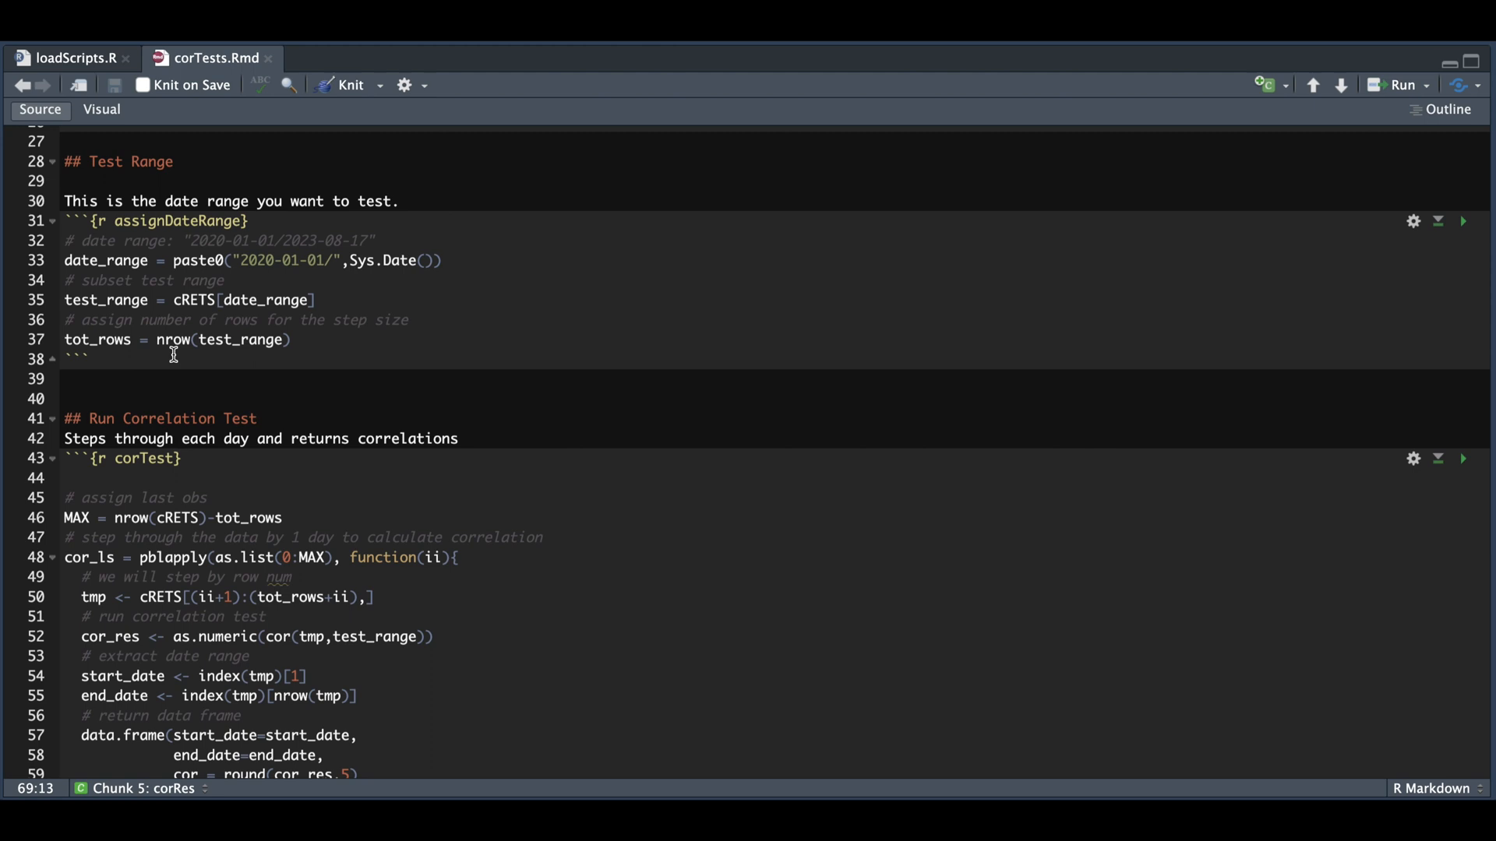
scroll("down", 3)
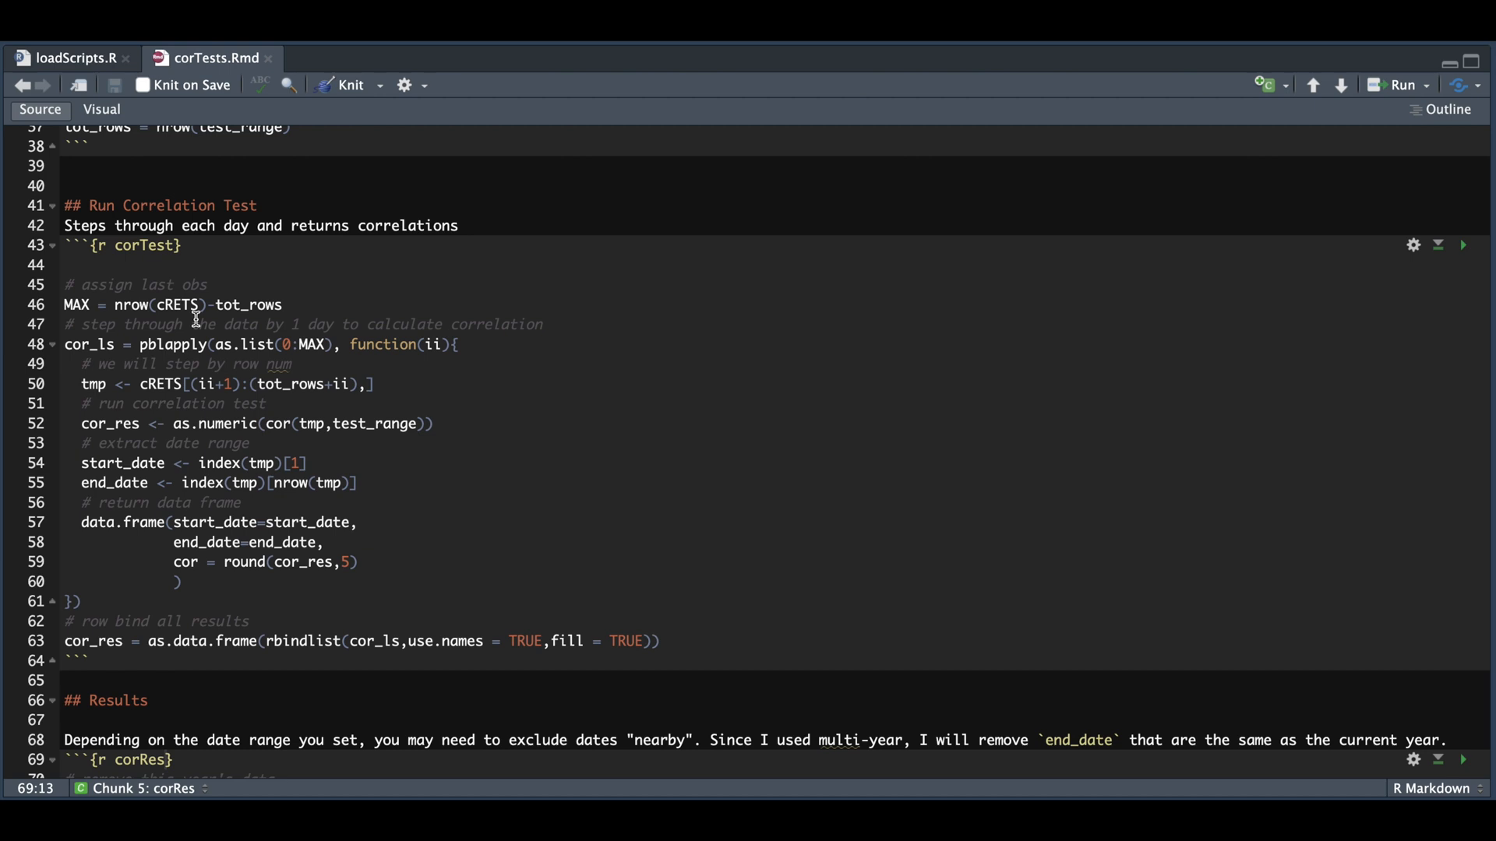
mouse_move(178, 284)
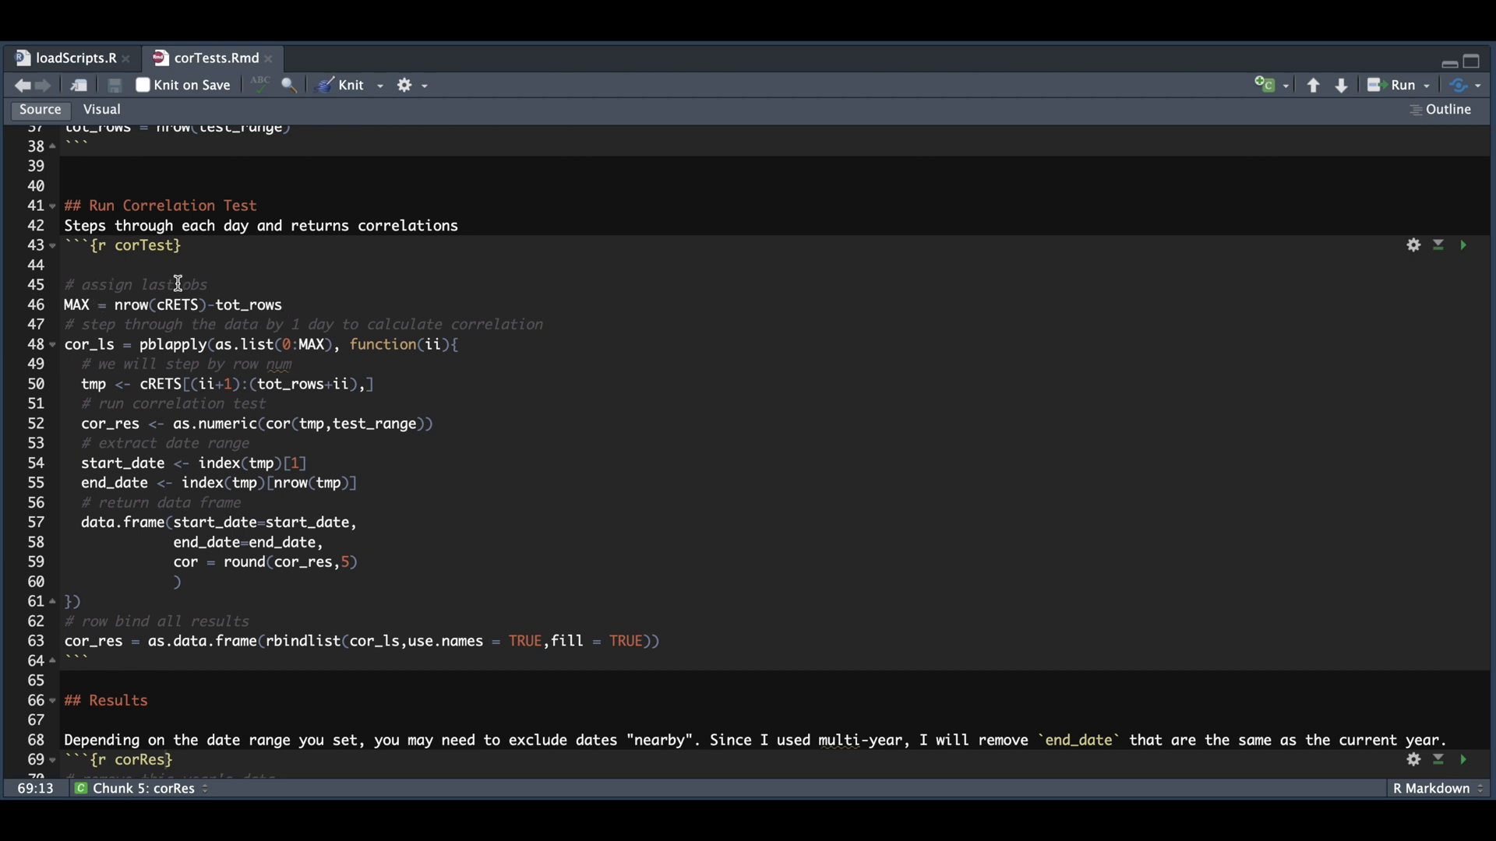
mouse_move(320, 360)
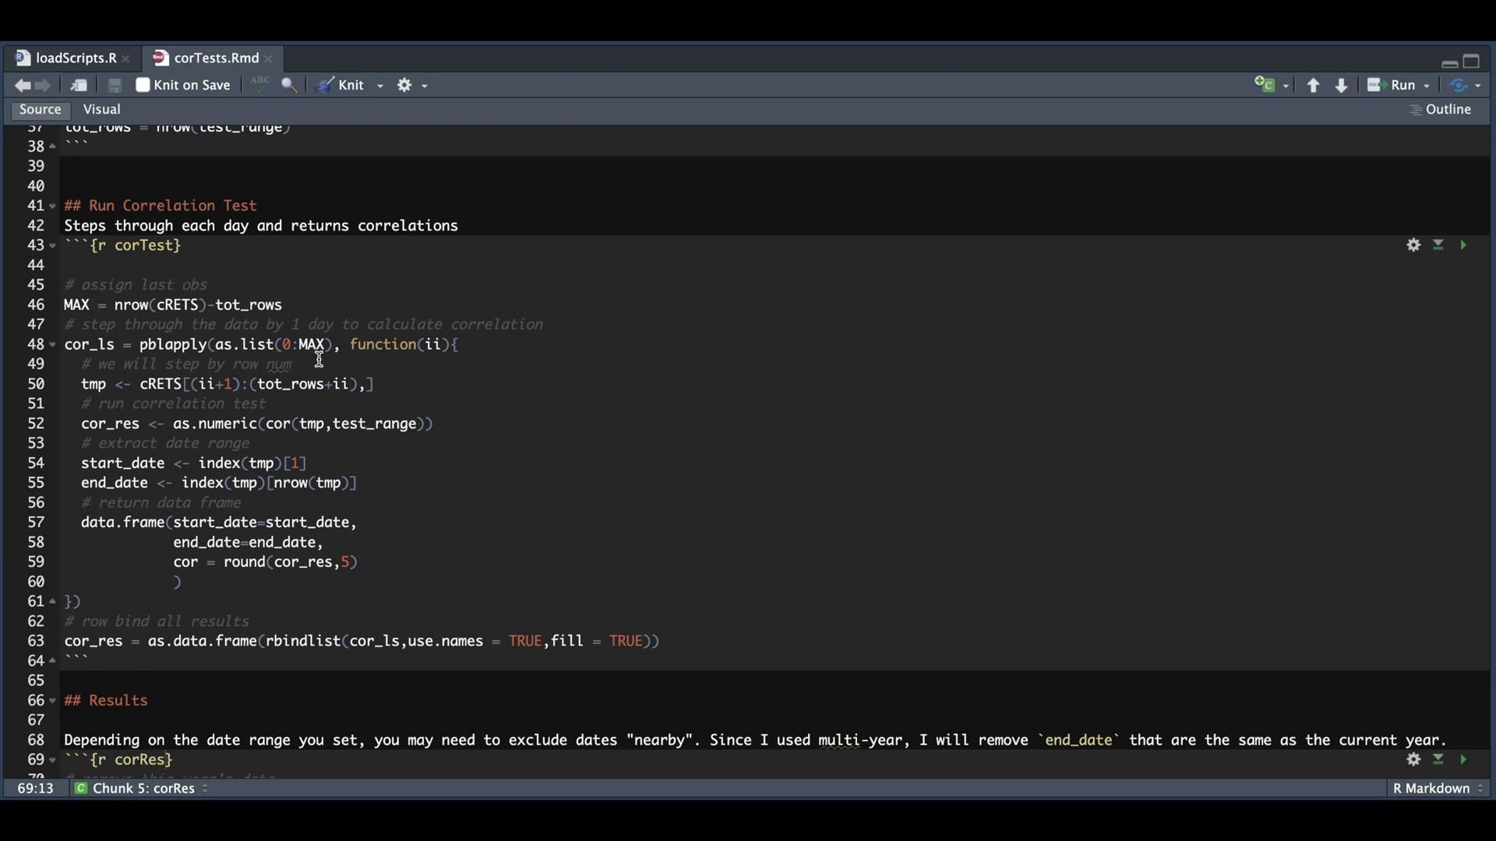
mouse_move(403, 360)
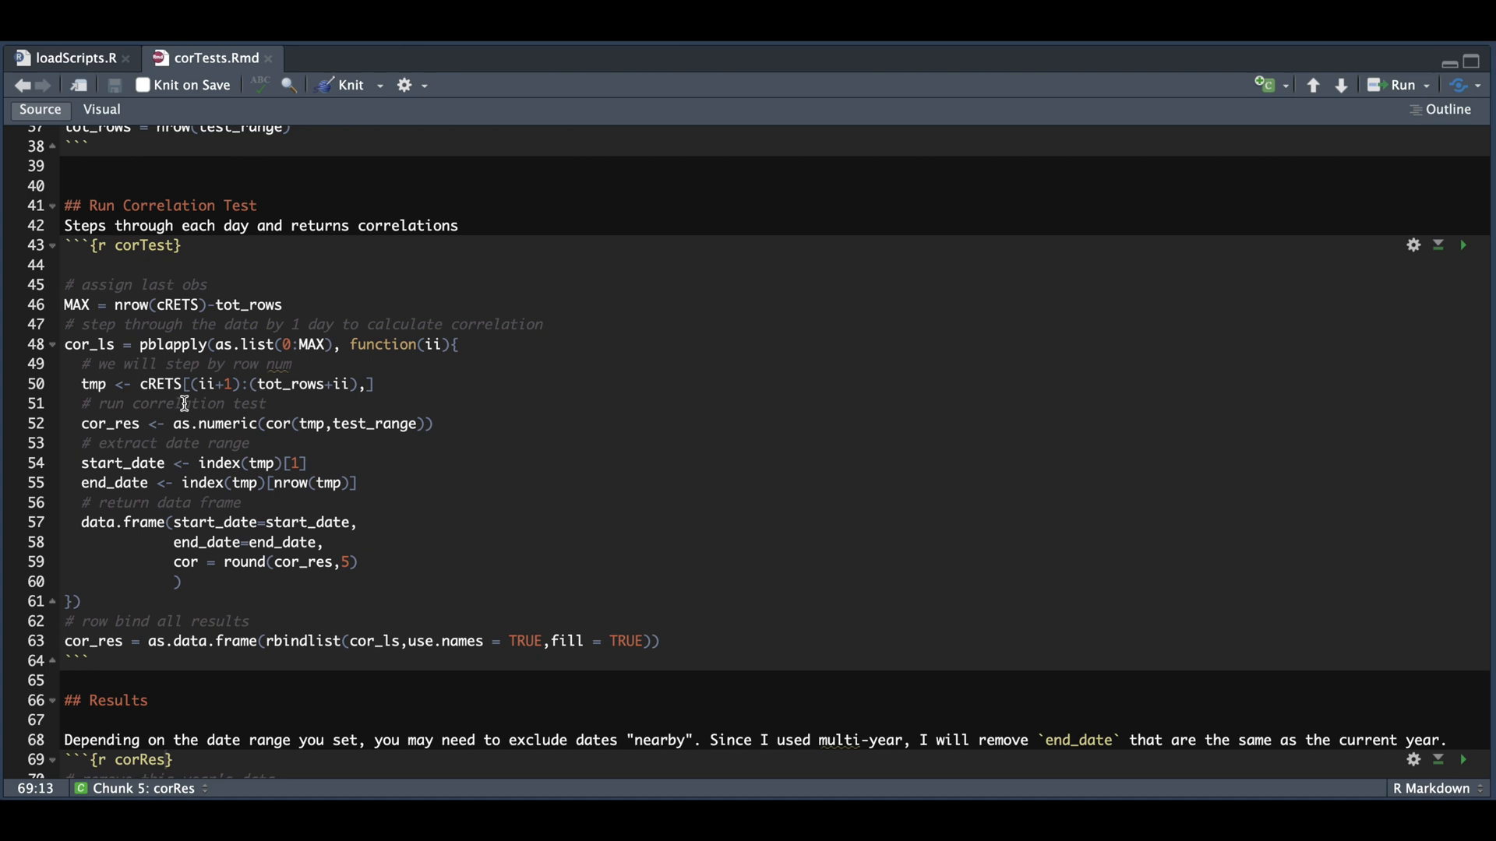
mouse_move(169, 402)
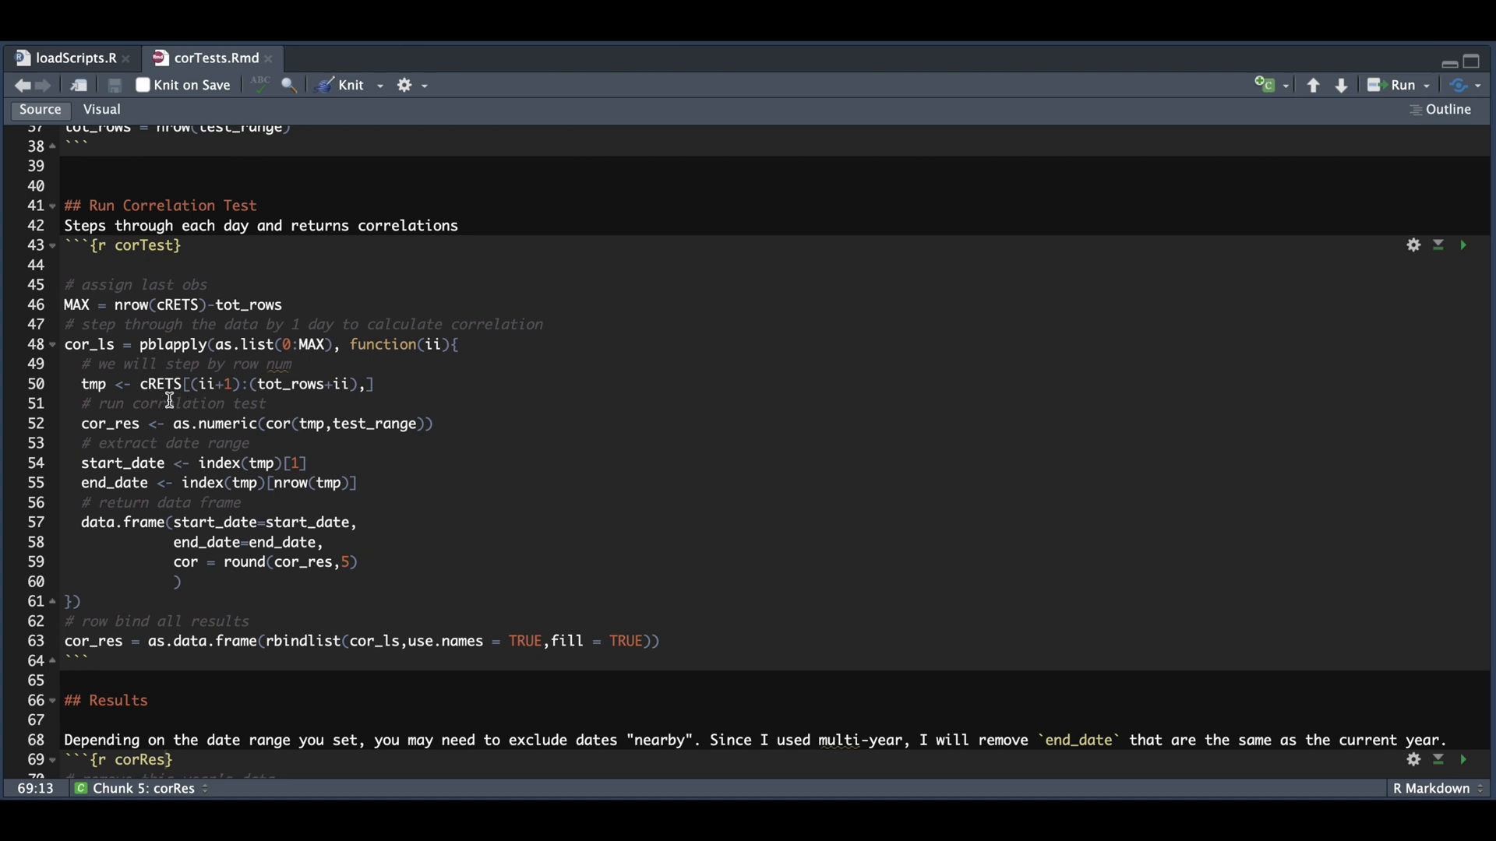
mouse_move(370, 436)
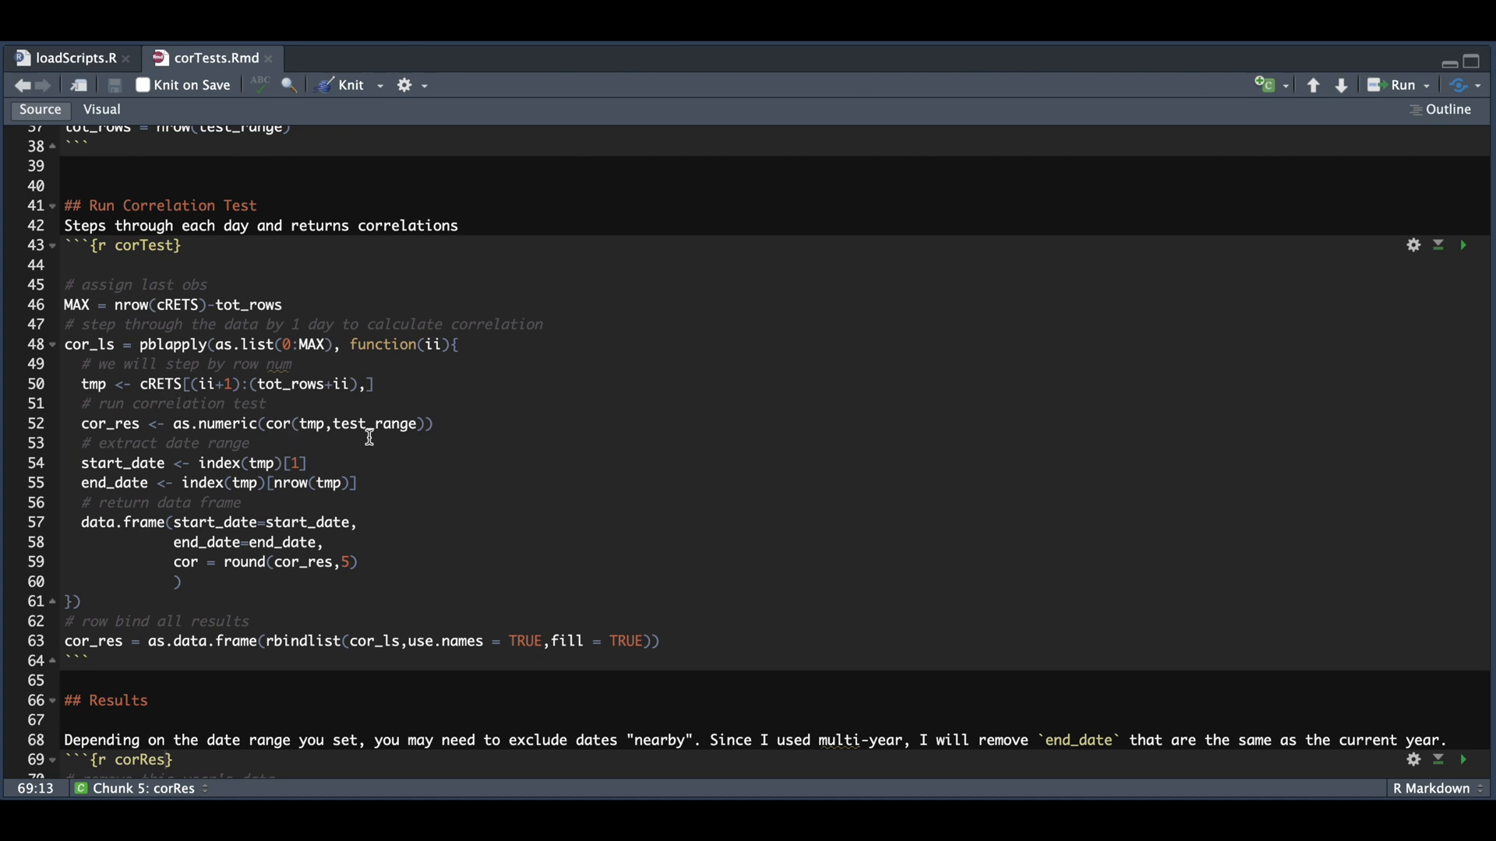
mouse_move(282, 441)
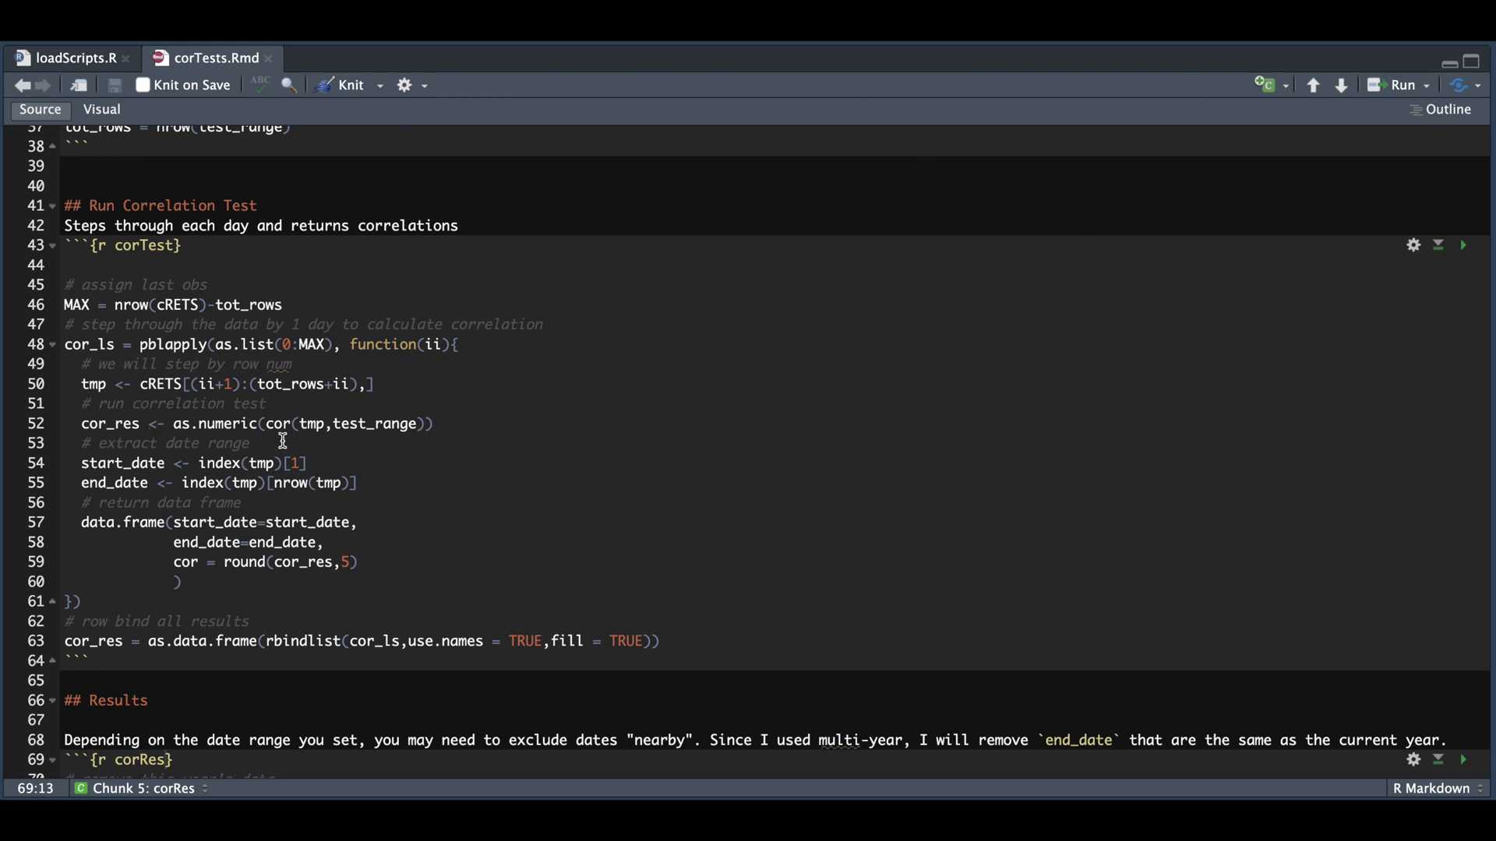
mouse_move(81, 438)
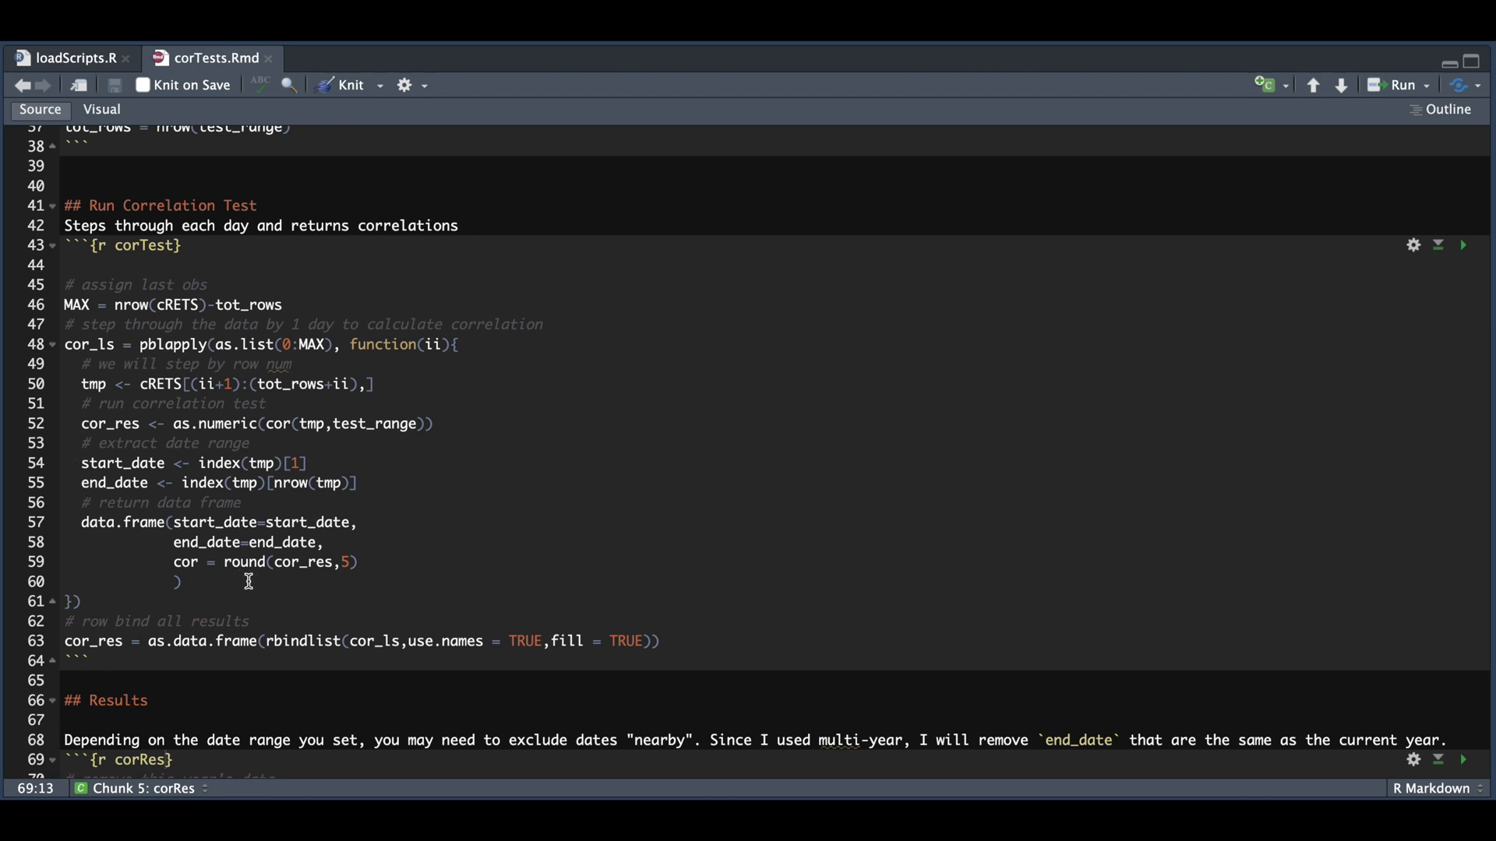
mouse_move(220, 522)
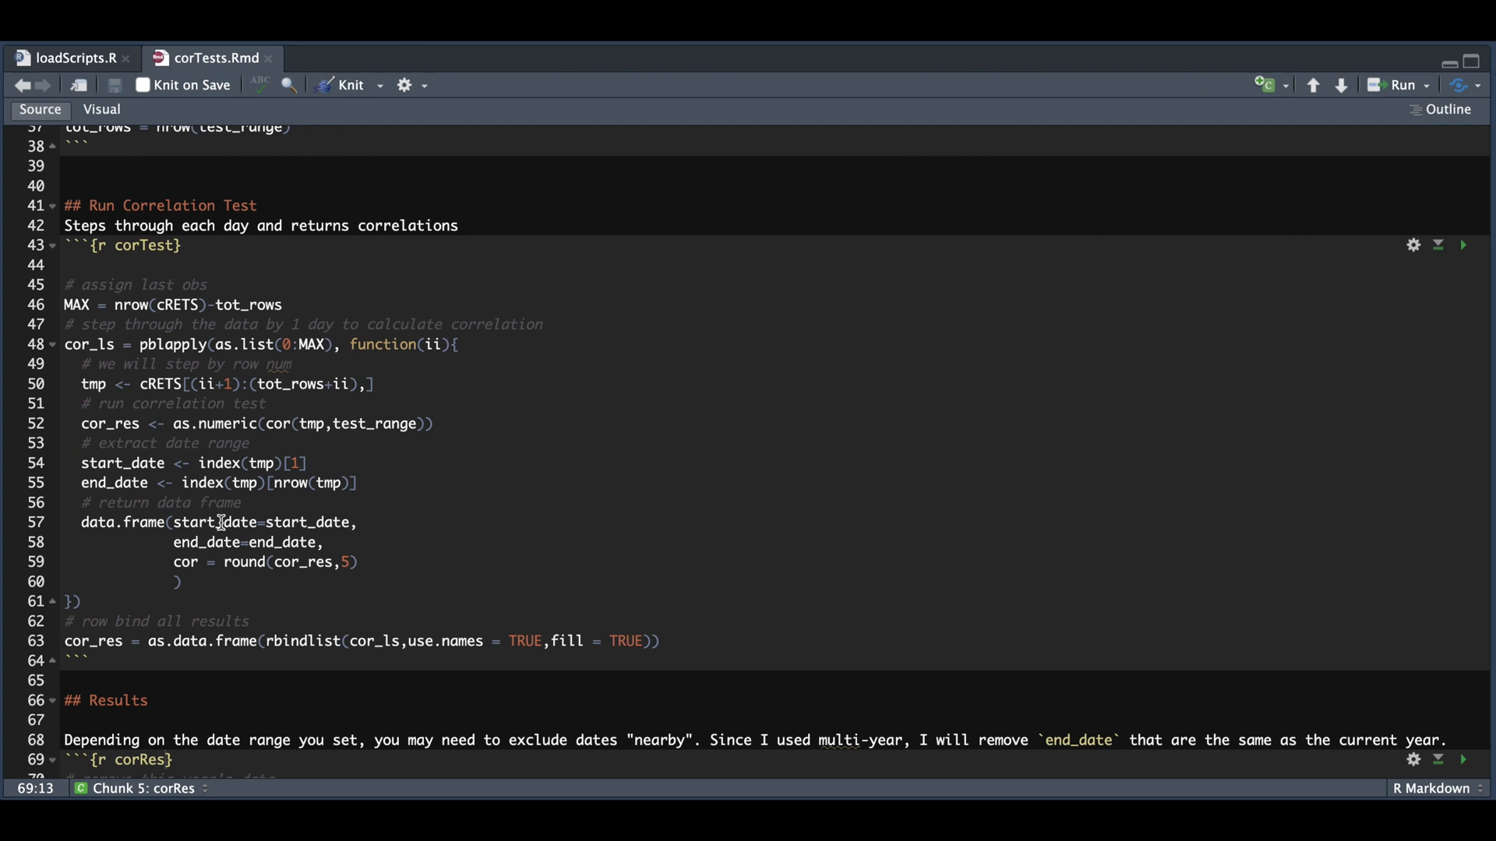
mouse_move(352, 505)
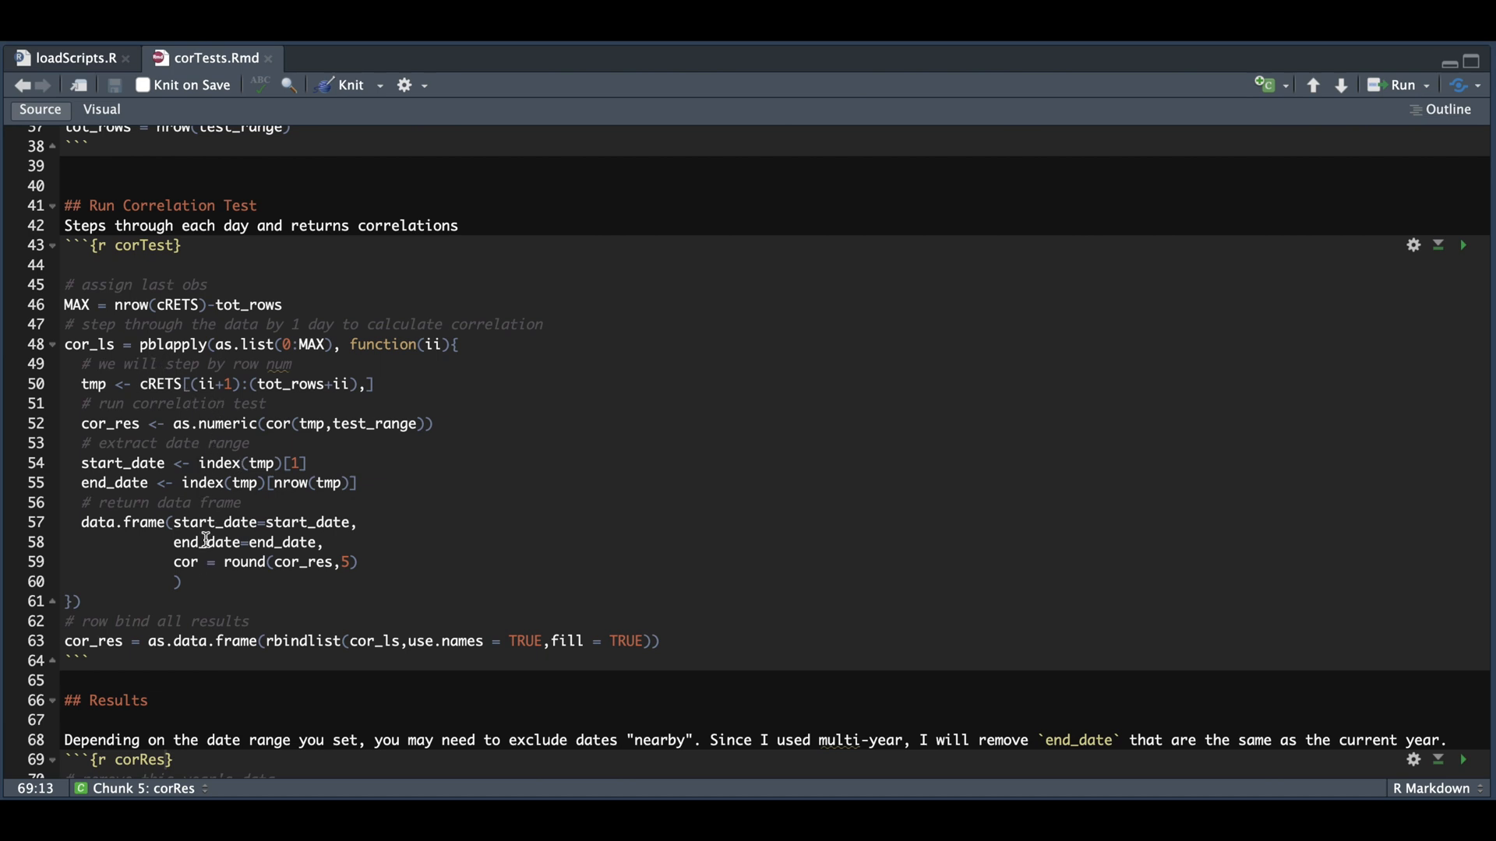
mouse_move(185, 656)
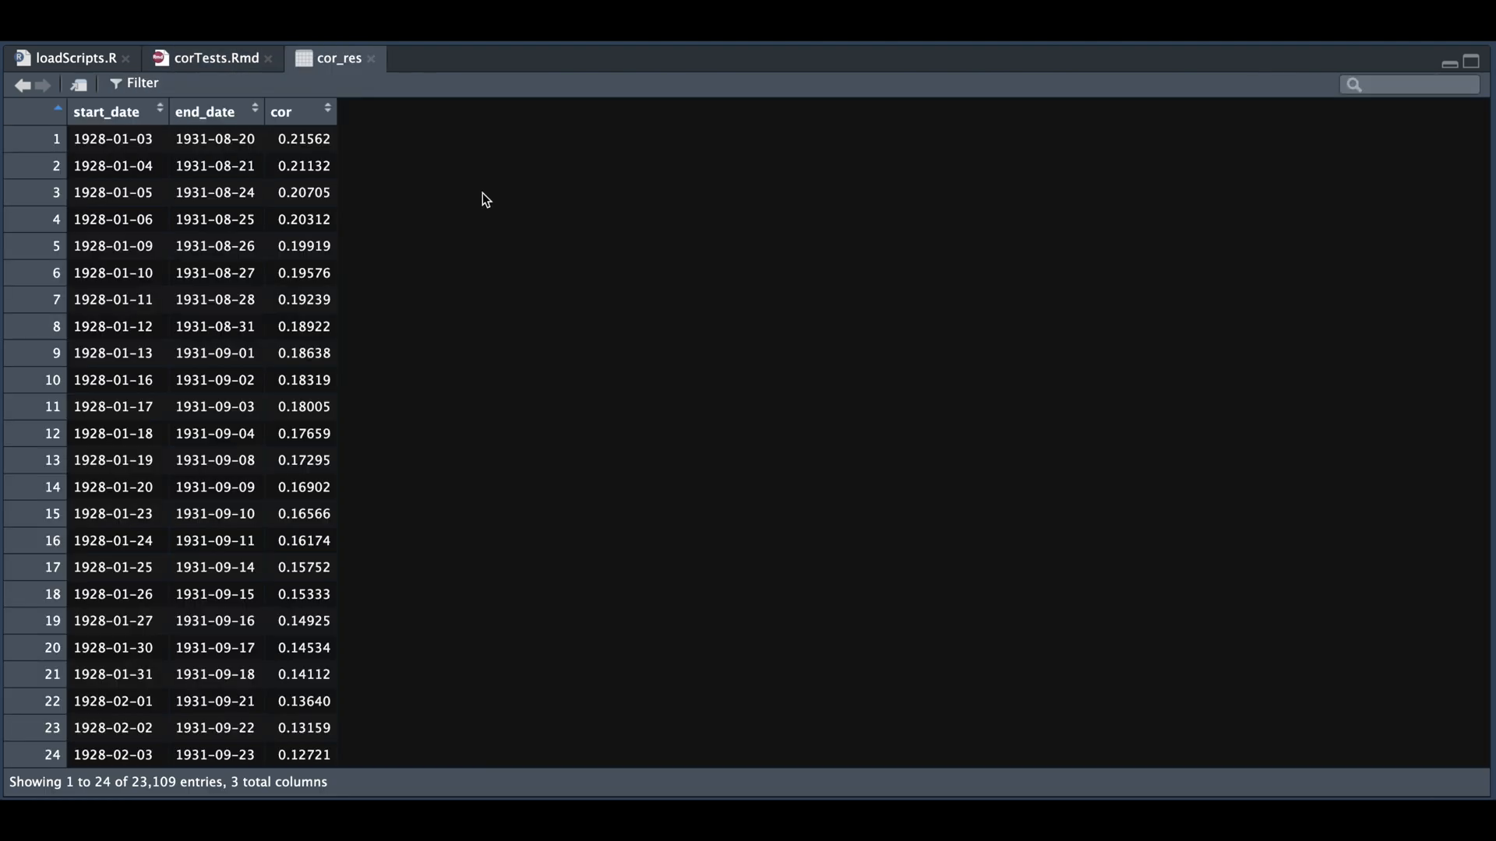
mouse_move(305, 178)
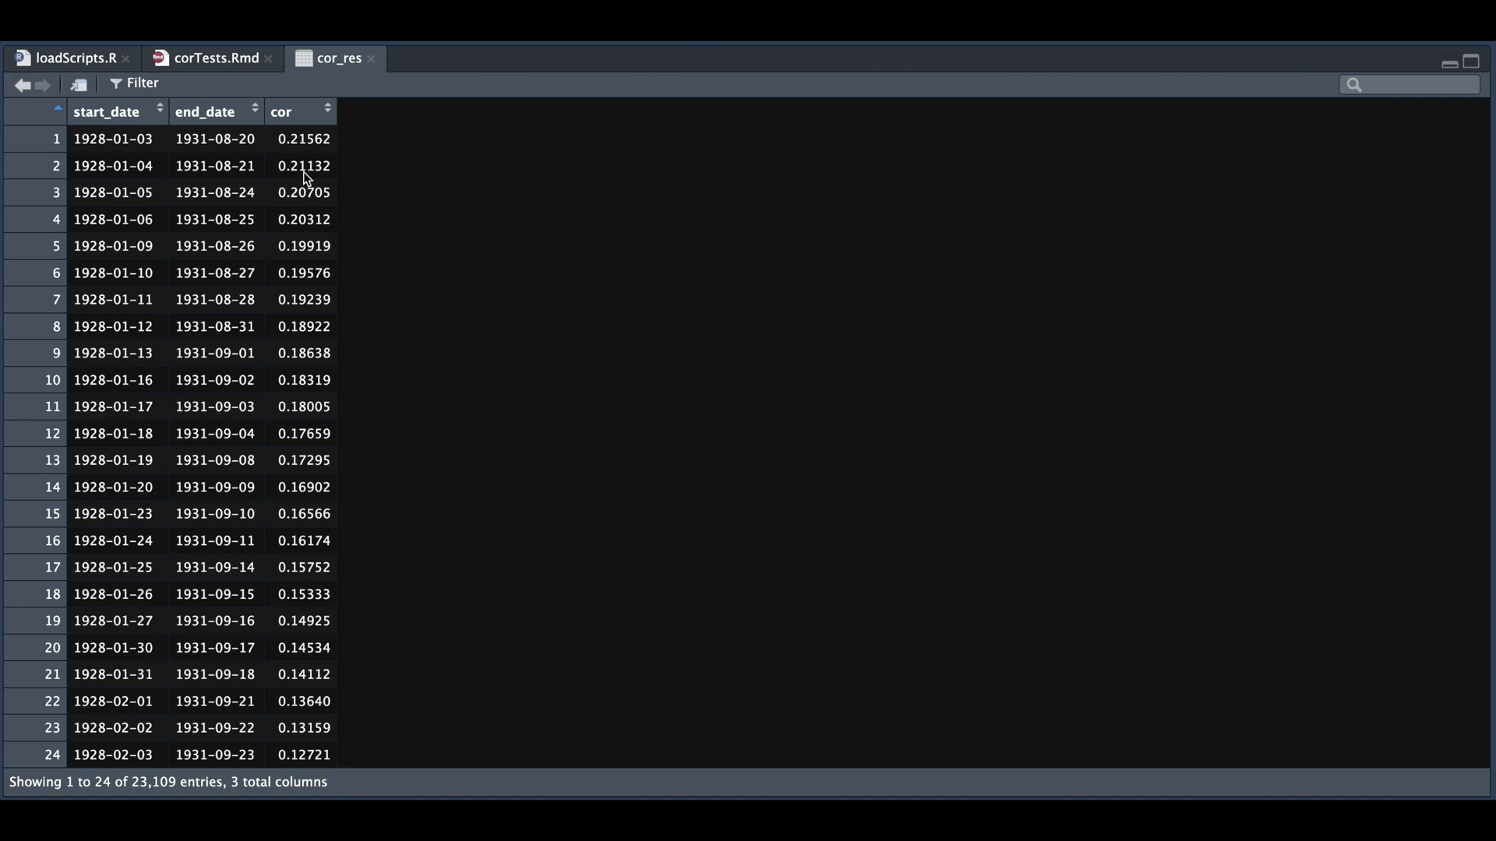
mouse_move(479, 279)
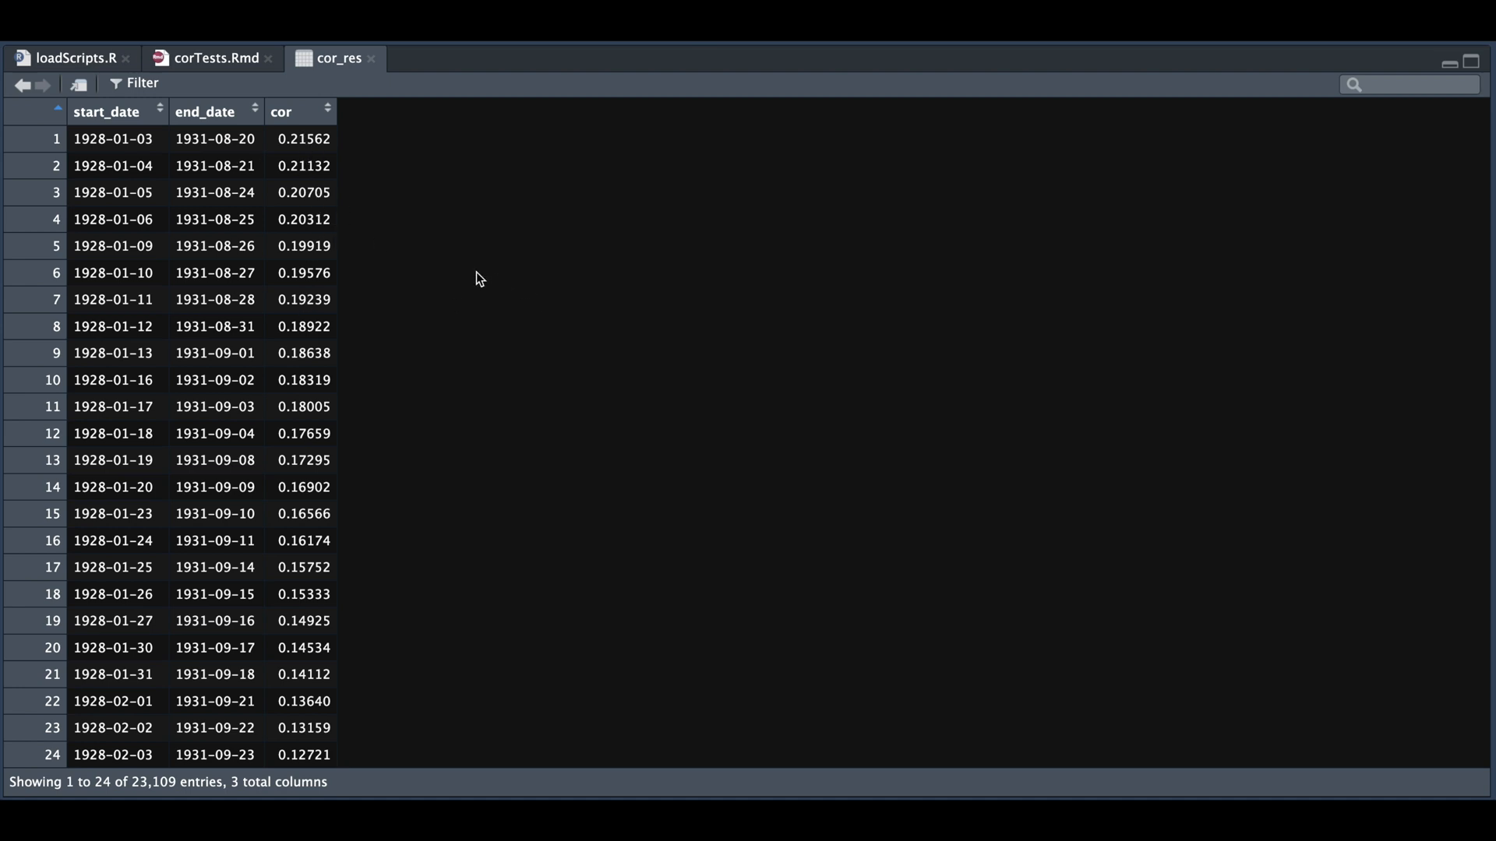
mouse_move(351, 209)
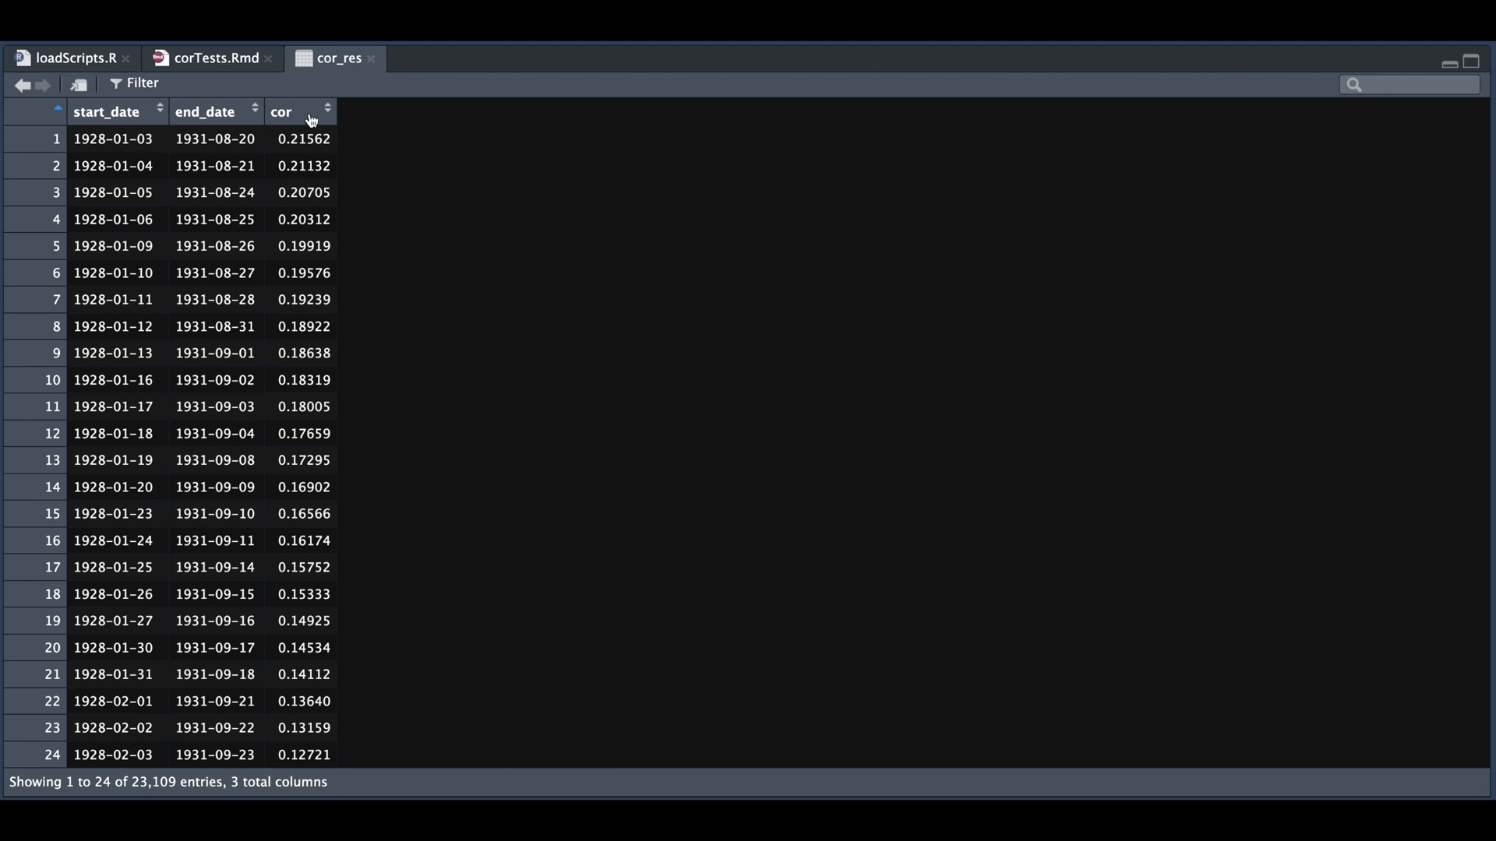
Step: Sort the cor_res table by correlation descending, then return to corTests.Rmd
left_click(281, 112)
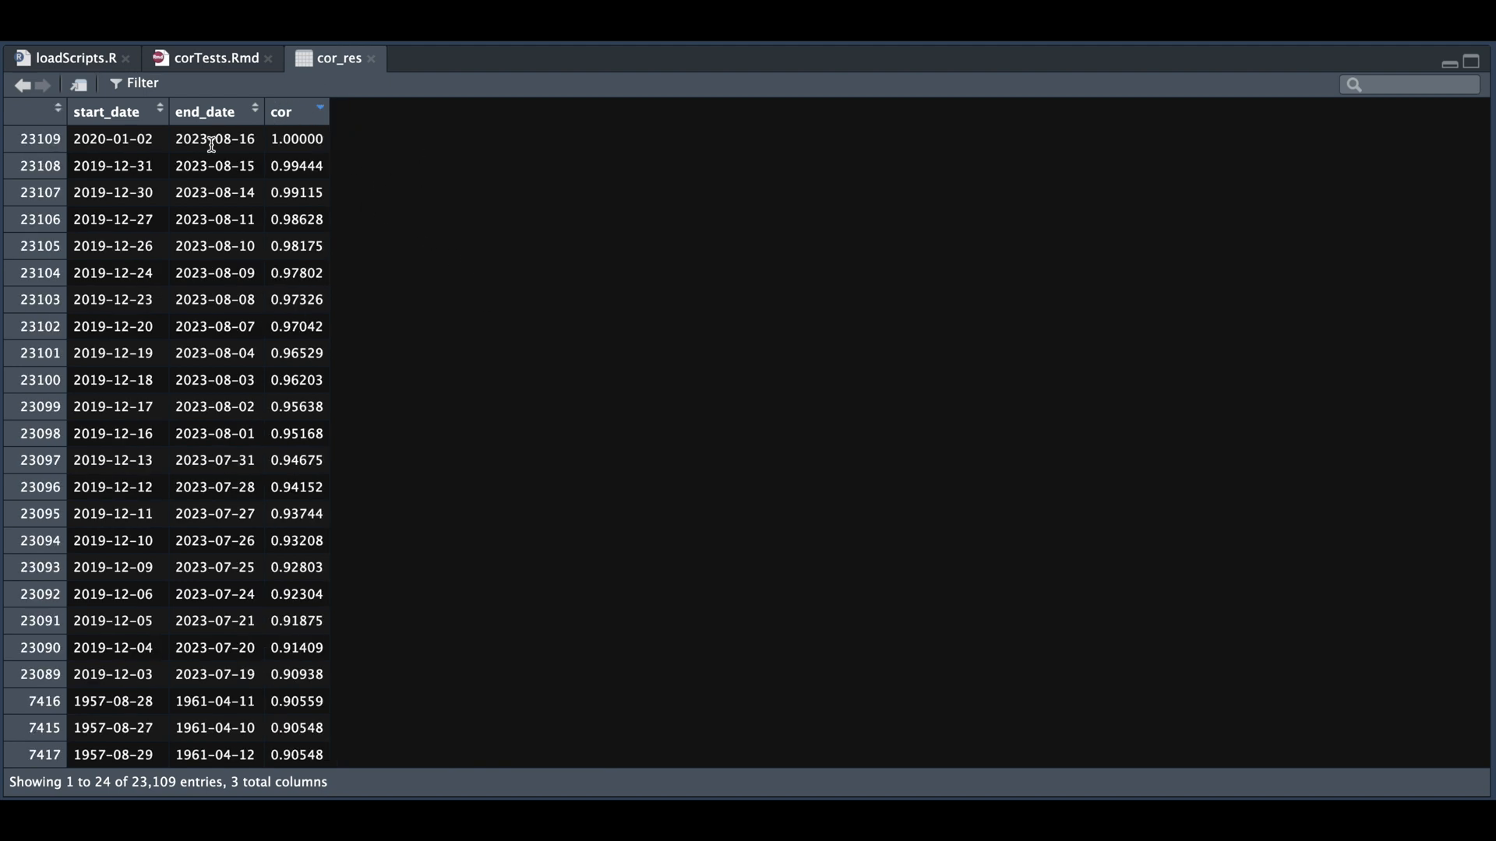
mouse_move(237, 160)
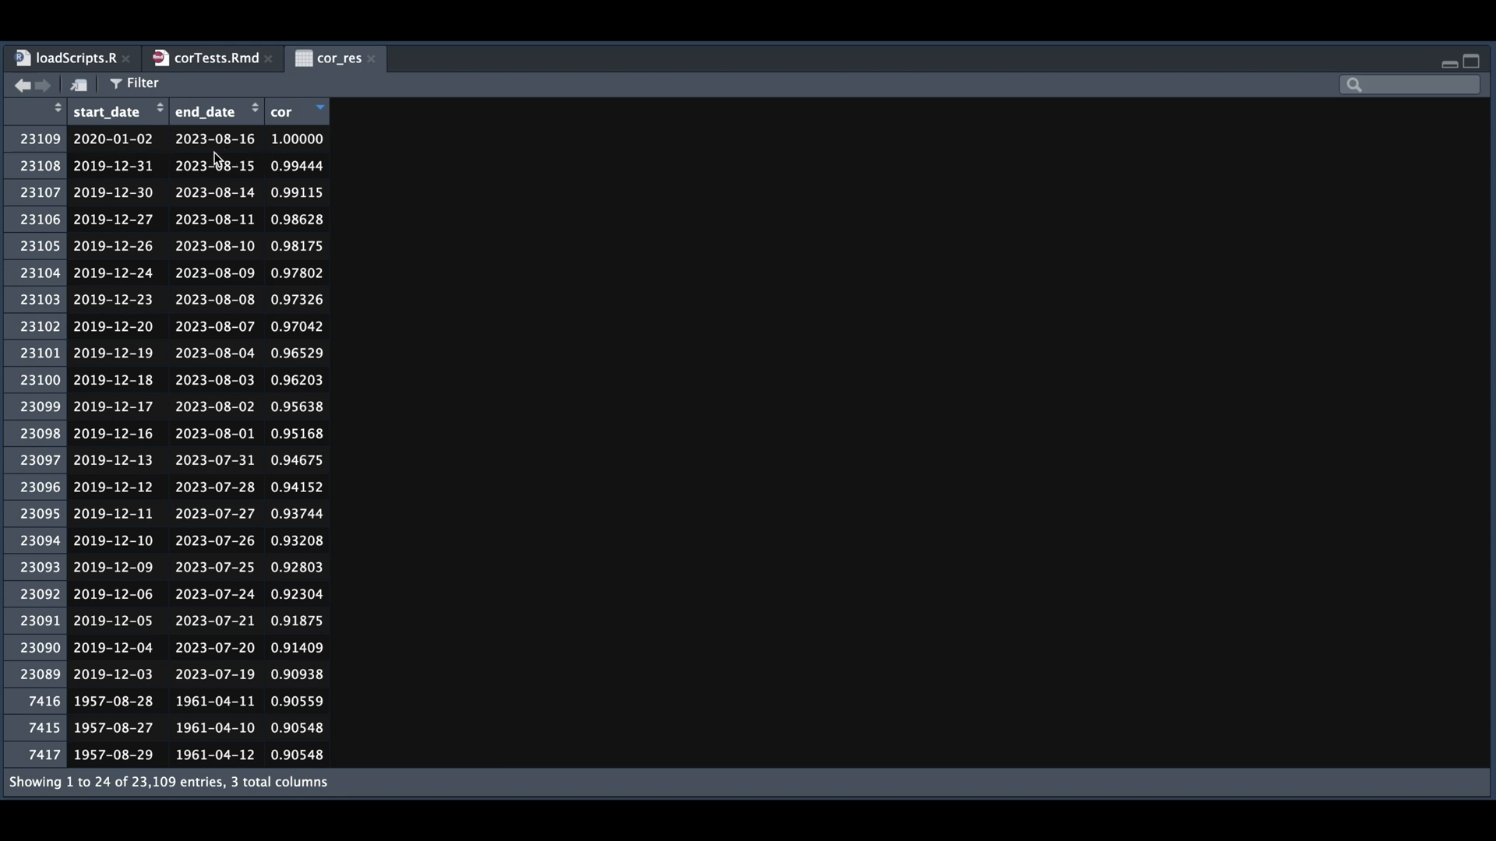
mouse_move(173, 154)
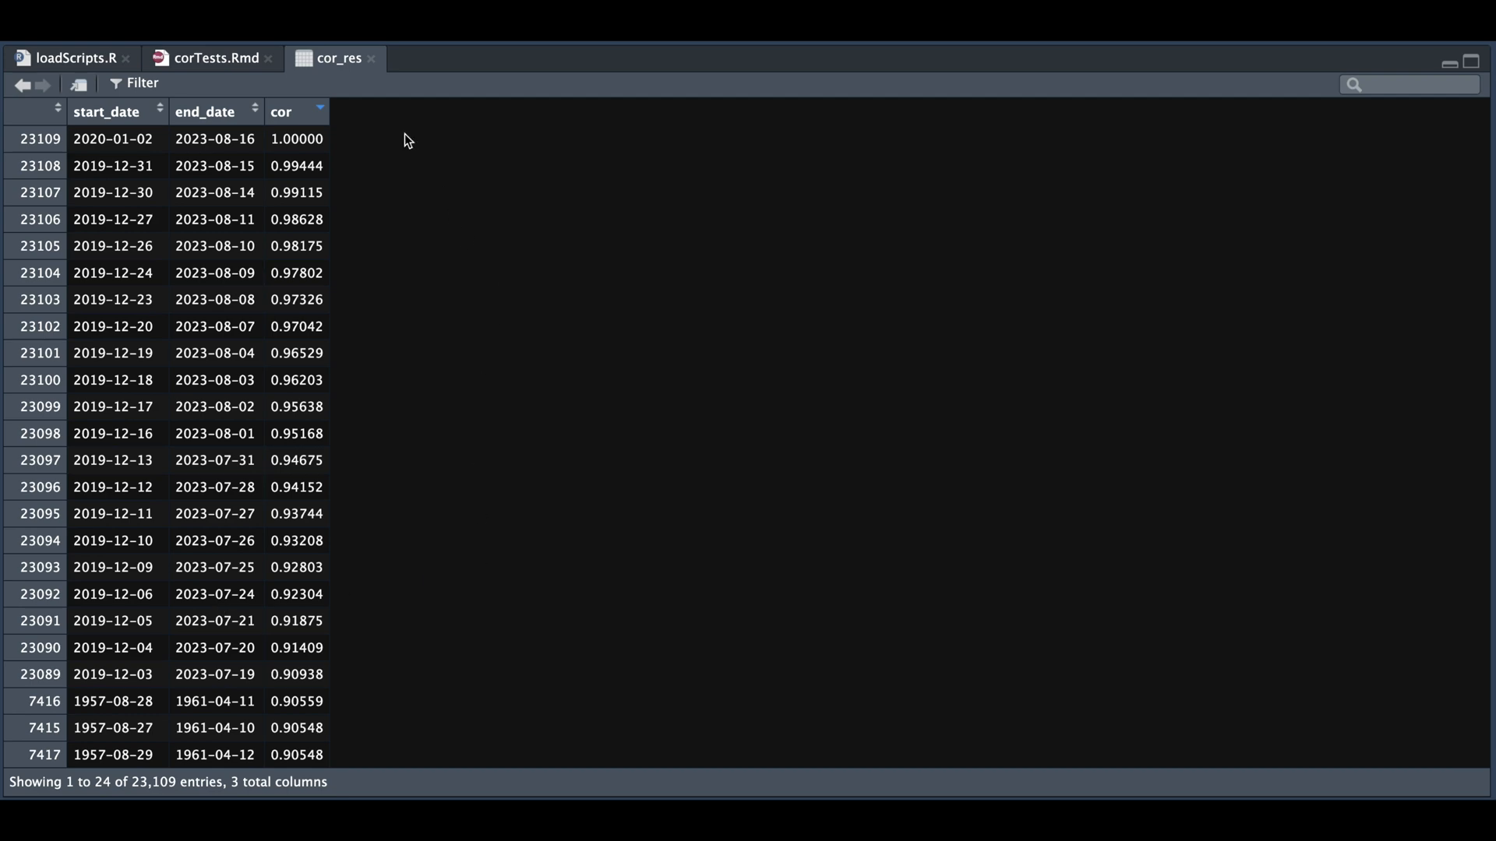
left_click(214, 57)
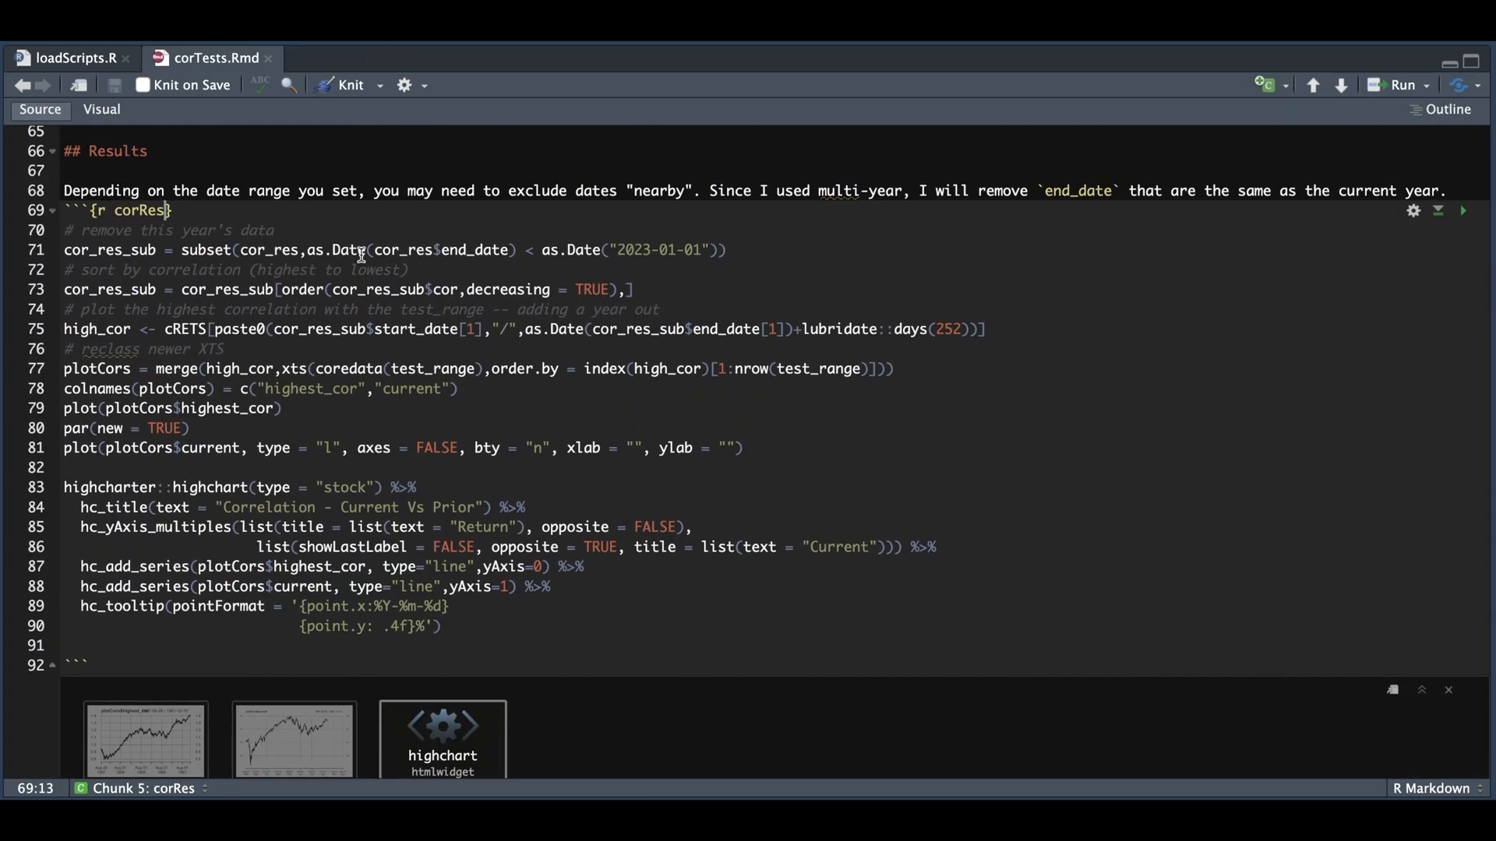
mouse_move(410, 267)
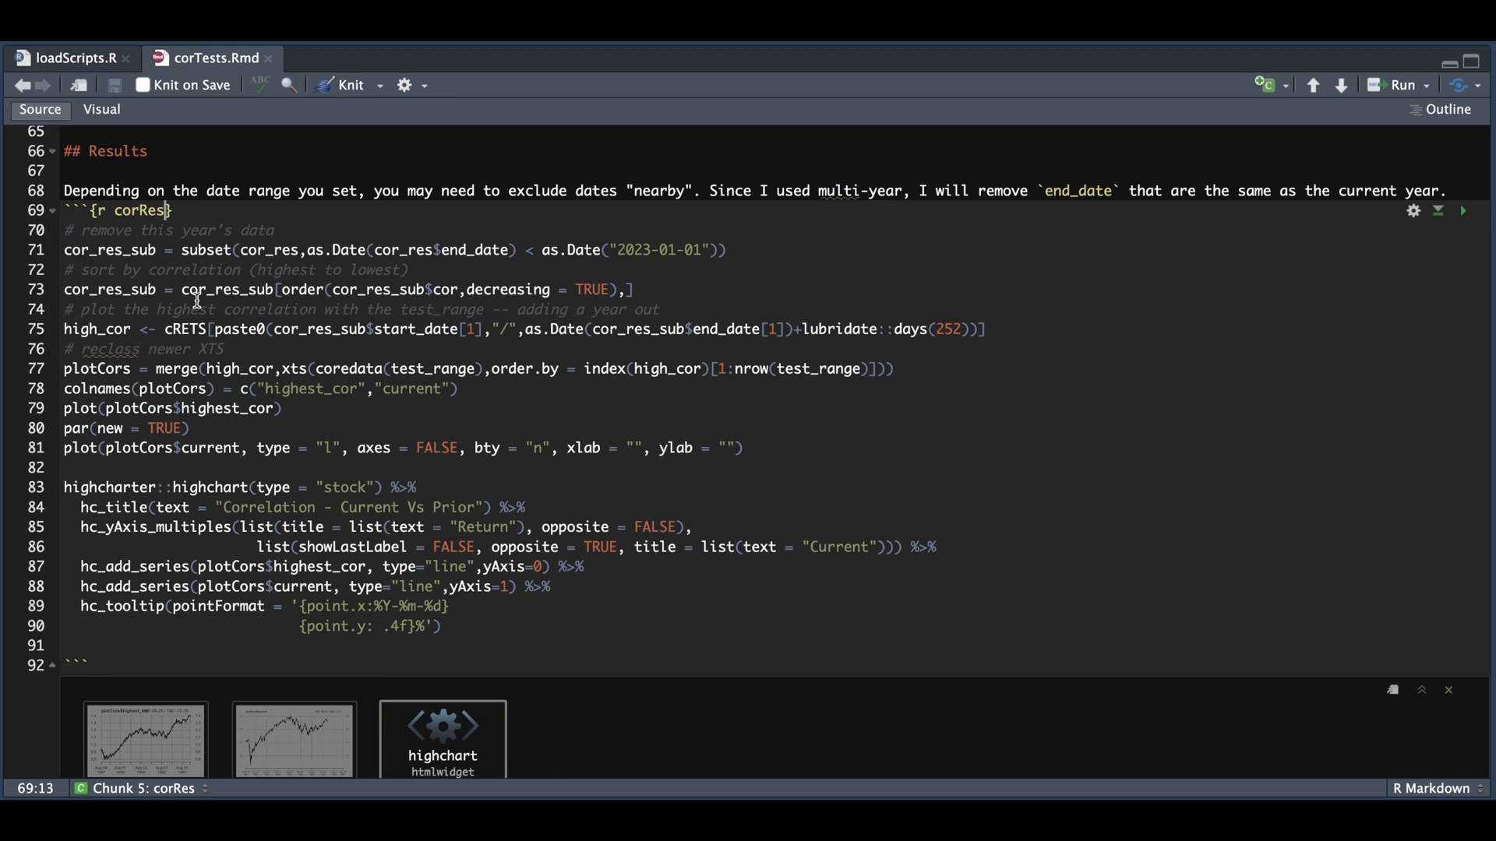
mouse_move(1132, 243)
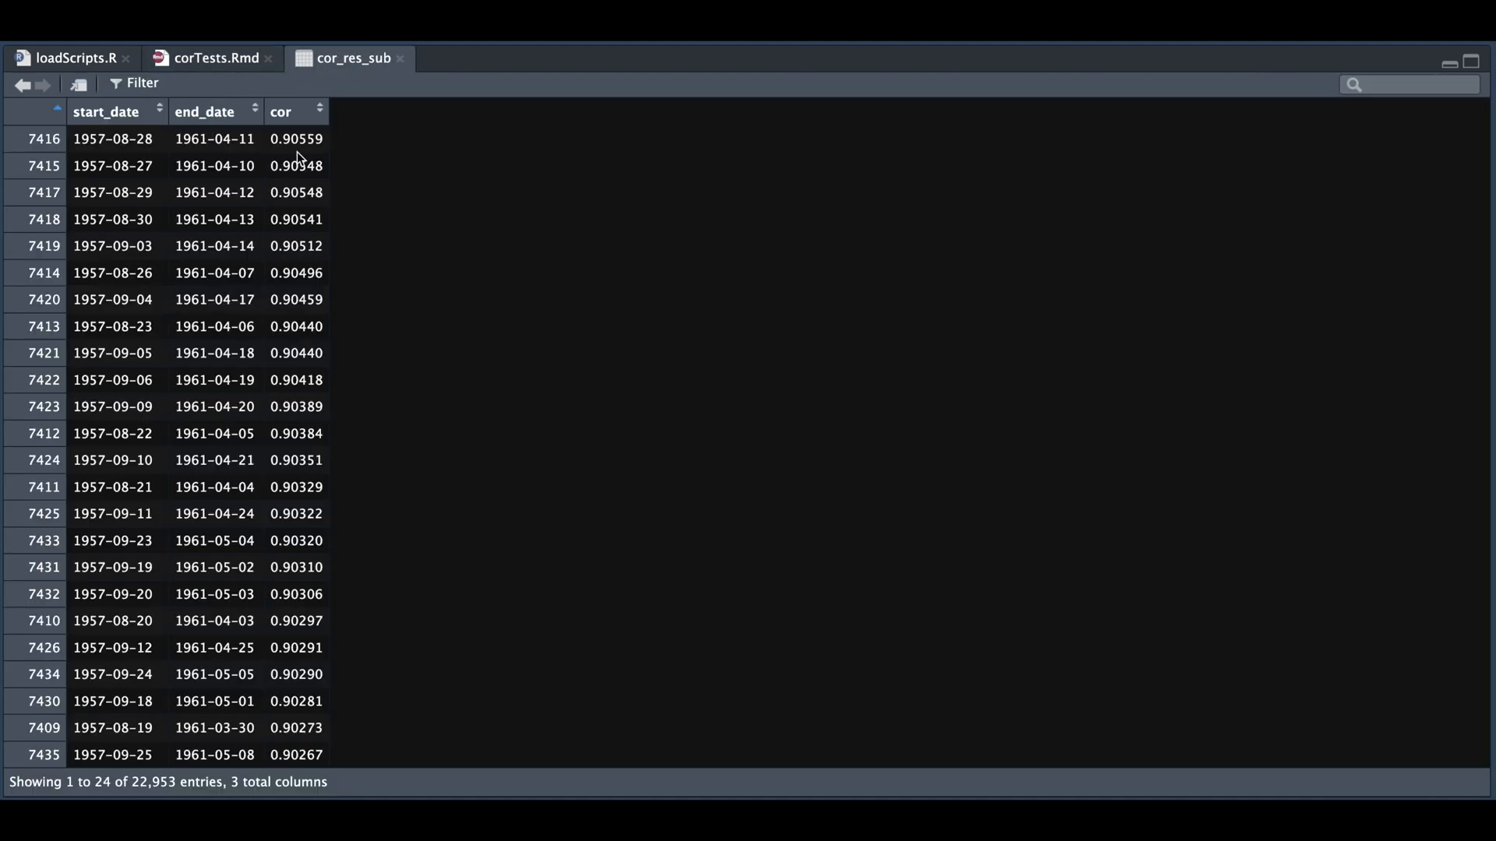
mouse_move(311, 156)
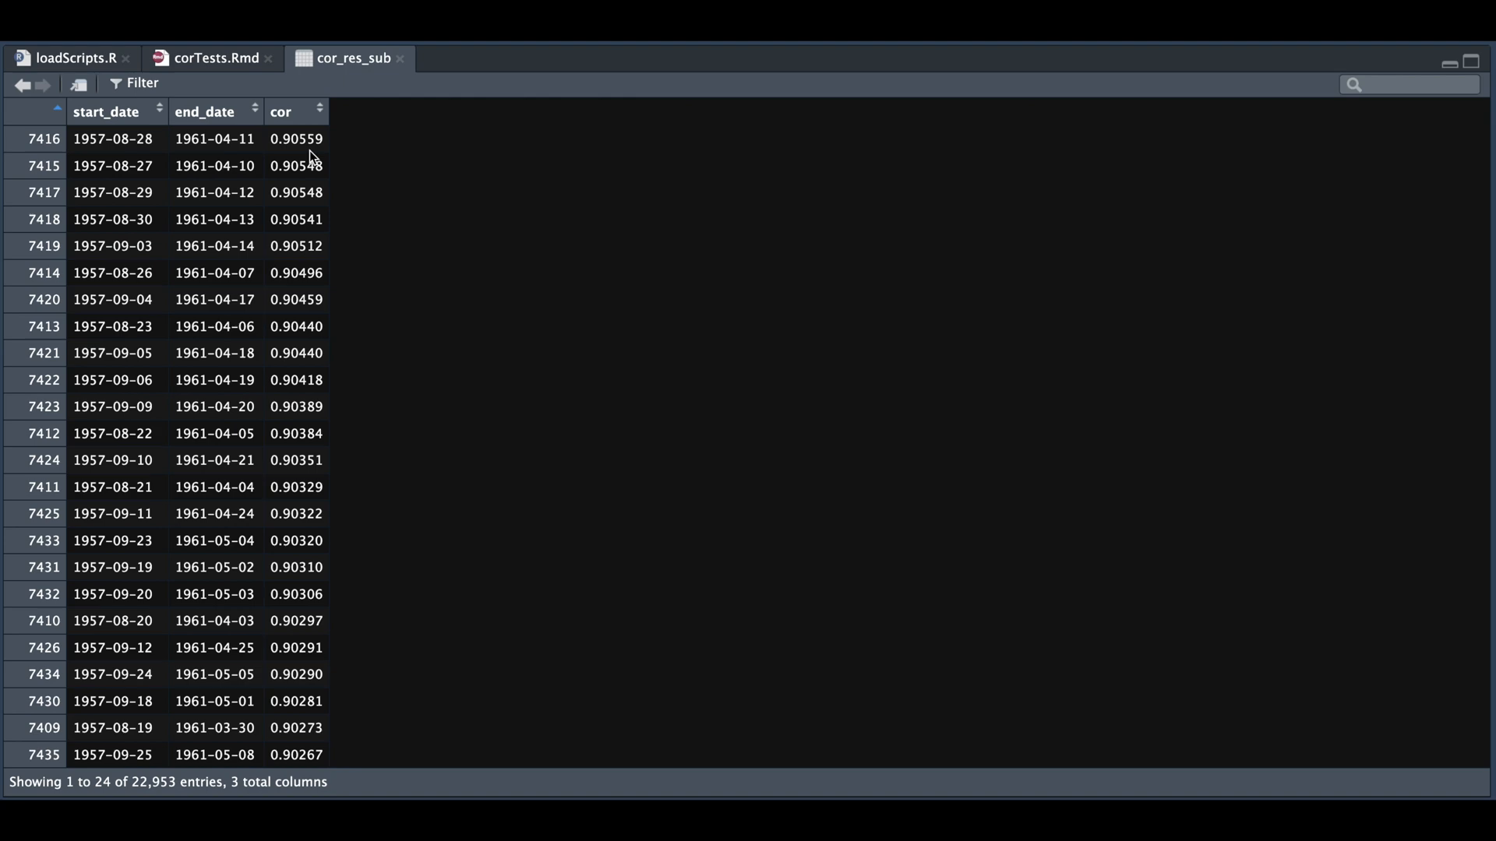
Step: Return from the cor_res_sub viewer to the corTests.Rmd script
left_click(217, 57)
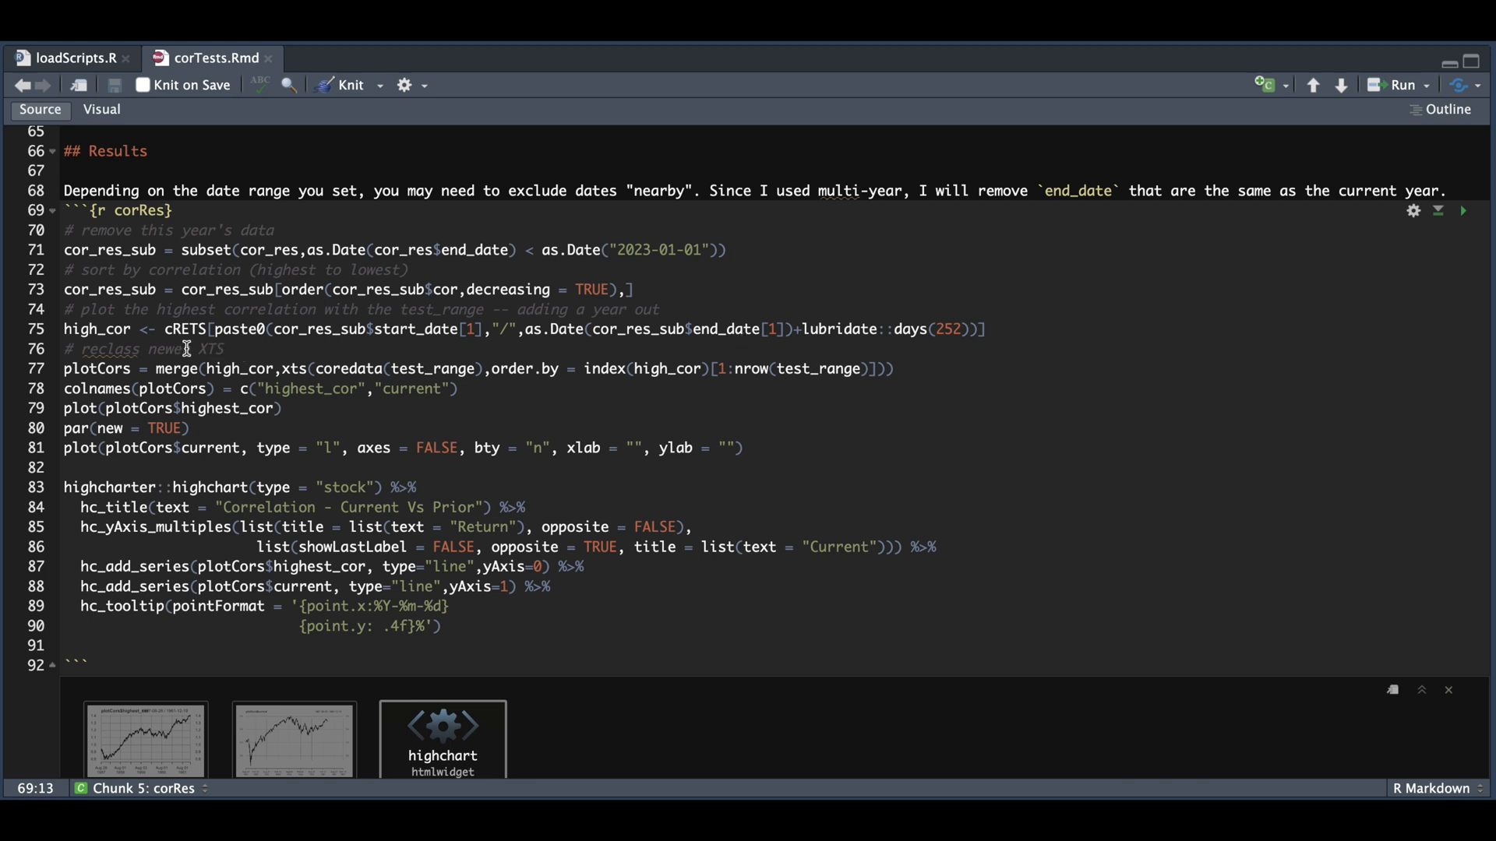
mouse_move(934, 345)
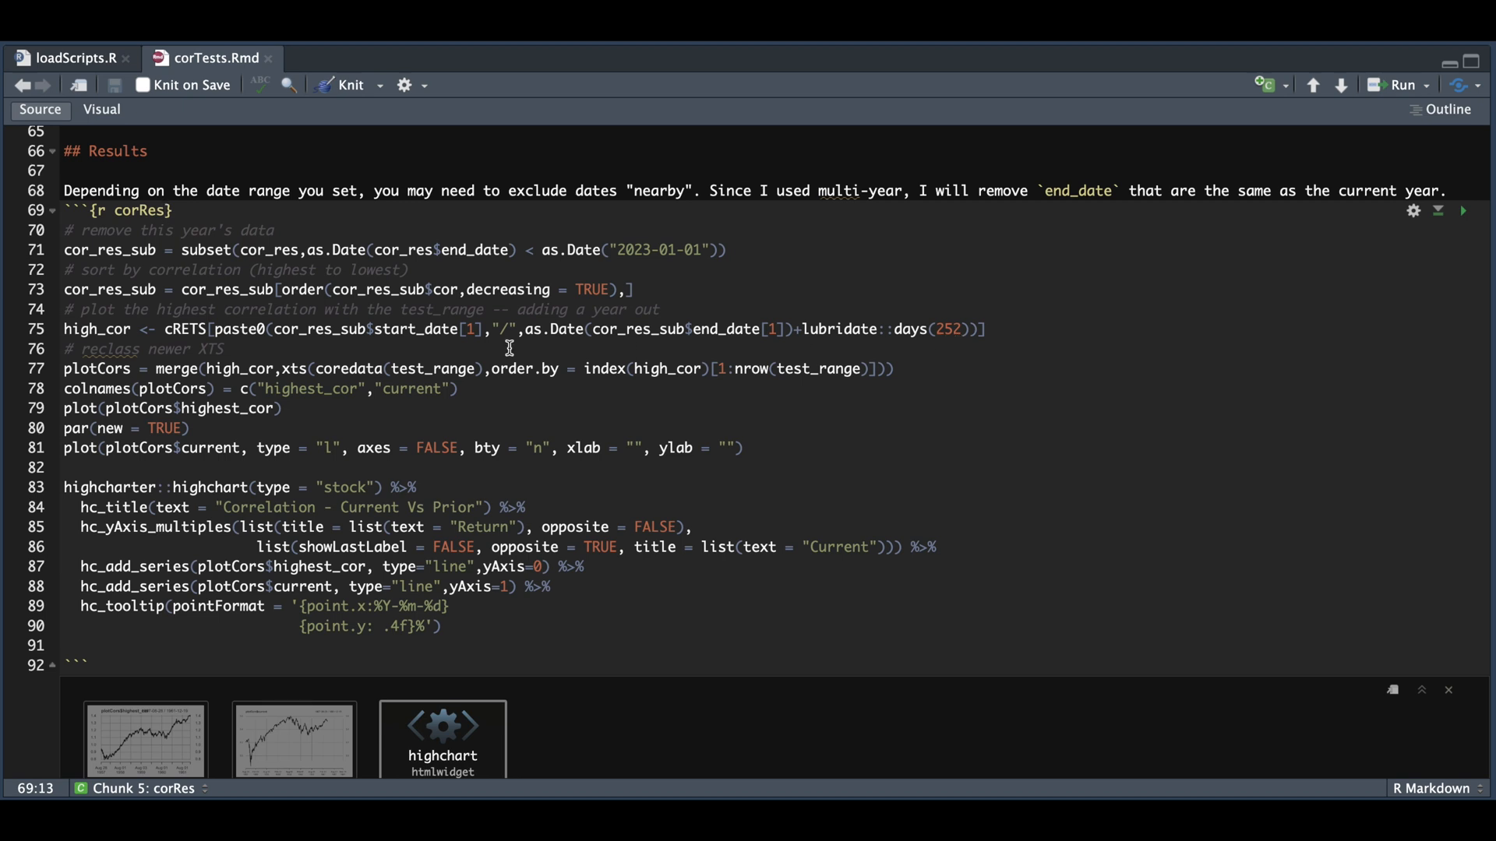
mouse_move(103, 351)
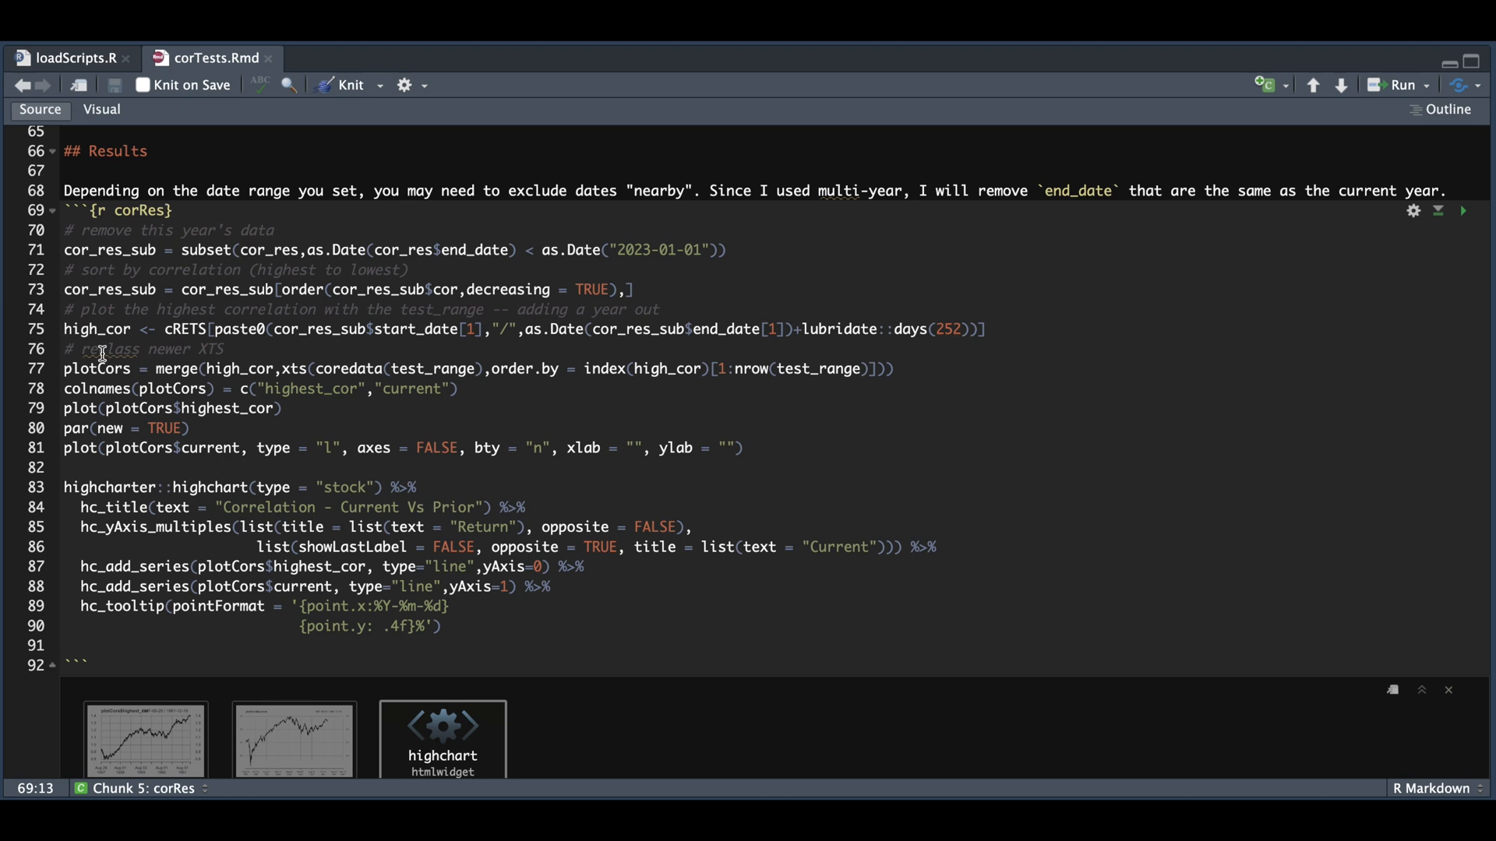